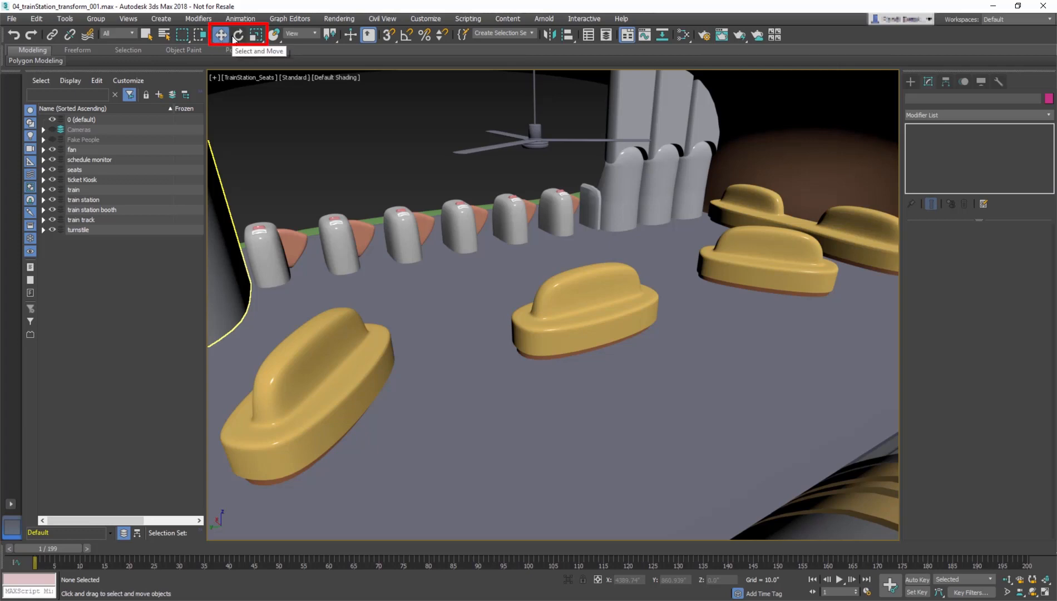
mouse_move(255, 34)
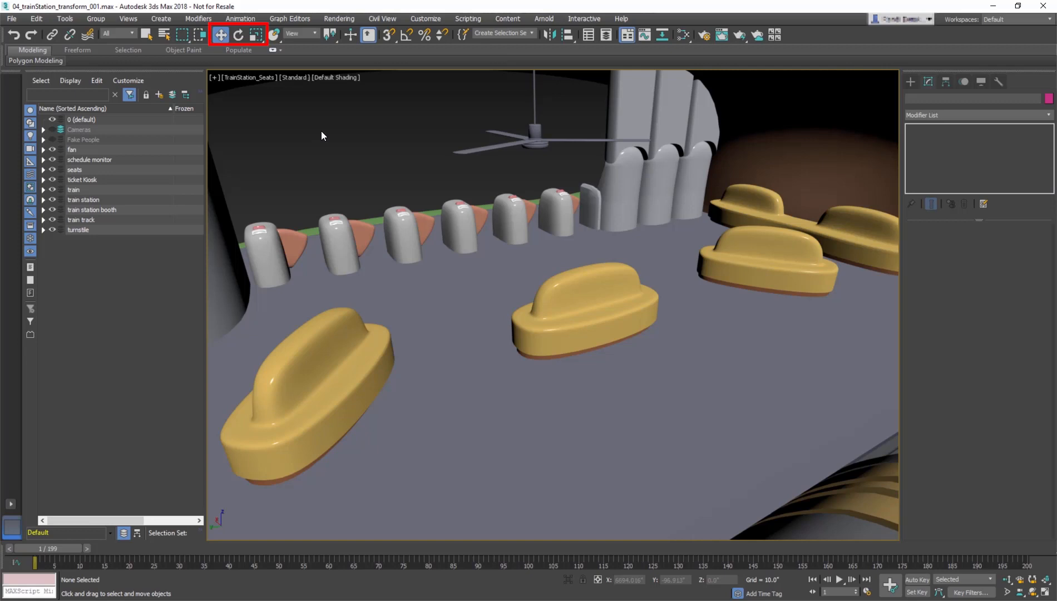
- Select the front-left seat group, seat_002, with the Select and Move tool active
right_click(322, 134)
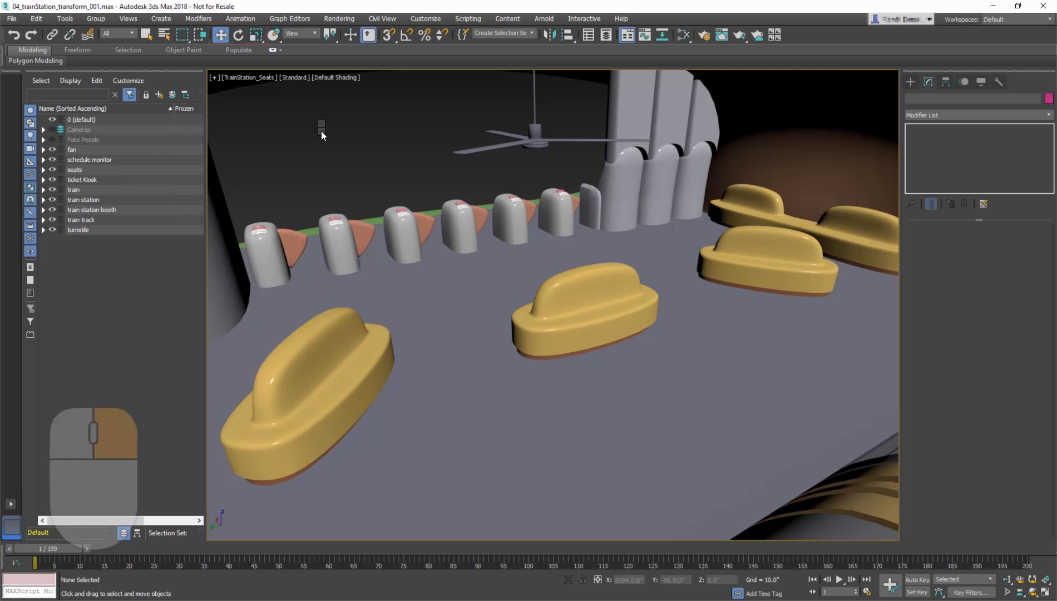
right_click(321, 128)
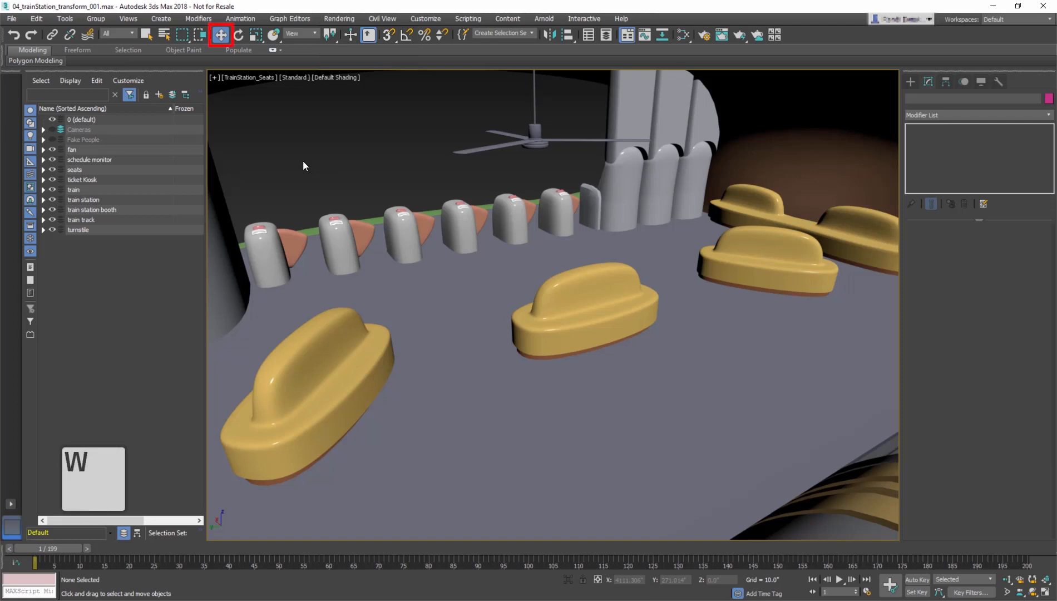
click(238, 35)
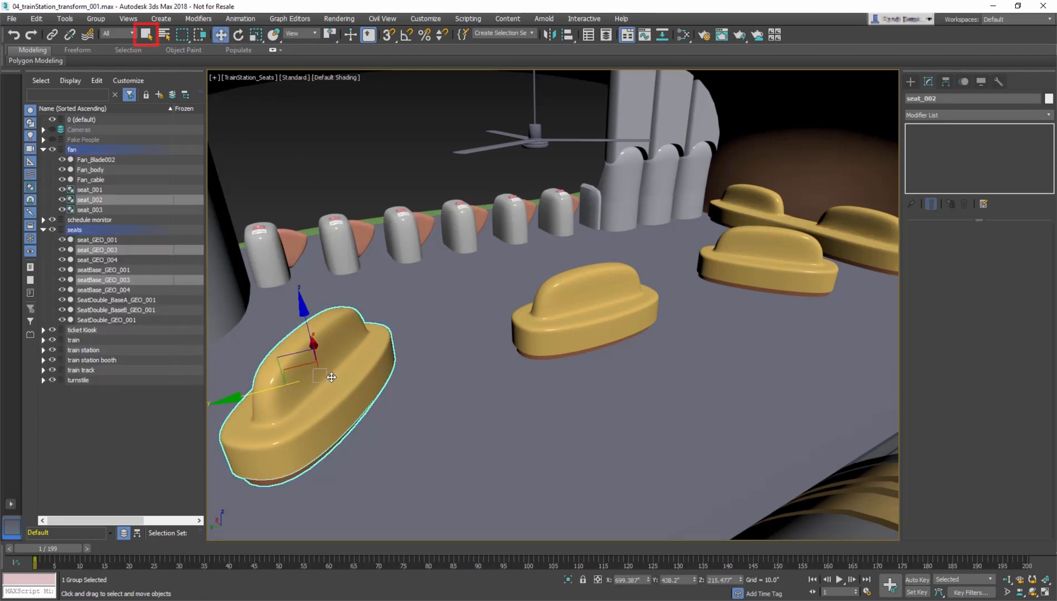
- Preview the scale gizmo, return to move, and select the middle seat group seat_001
click(237, 35)
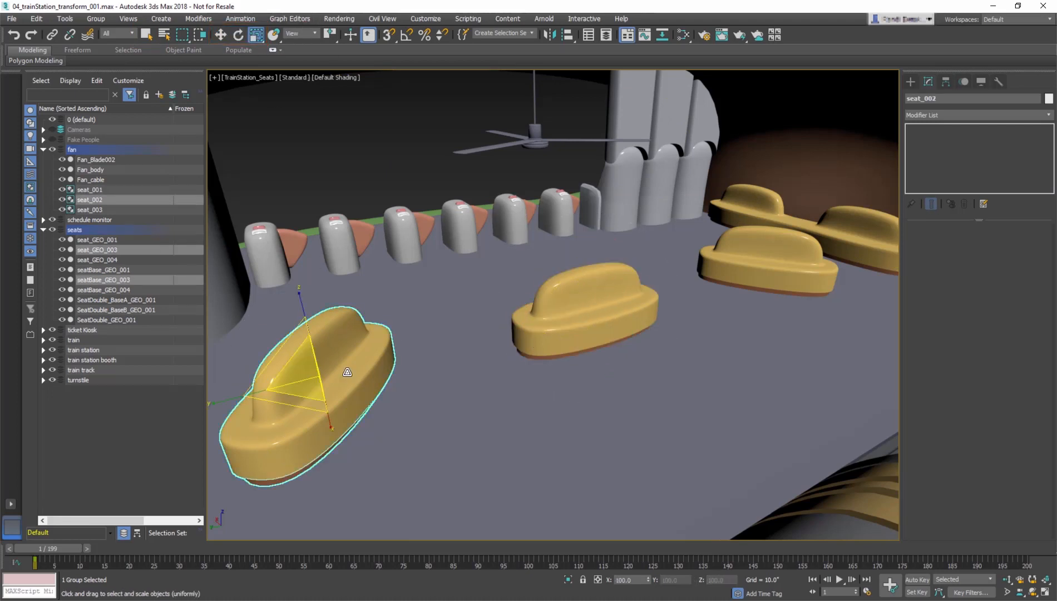
click(220, 34)
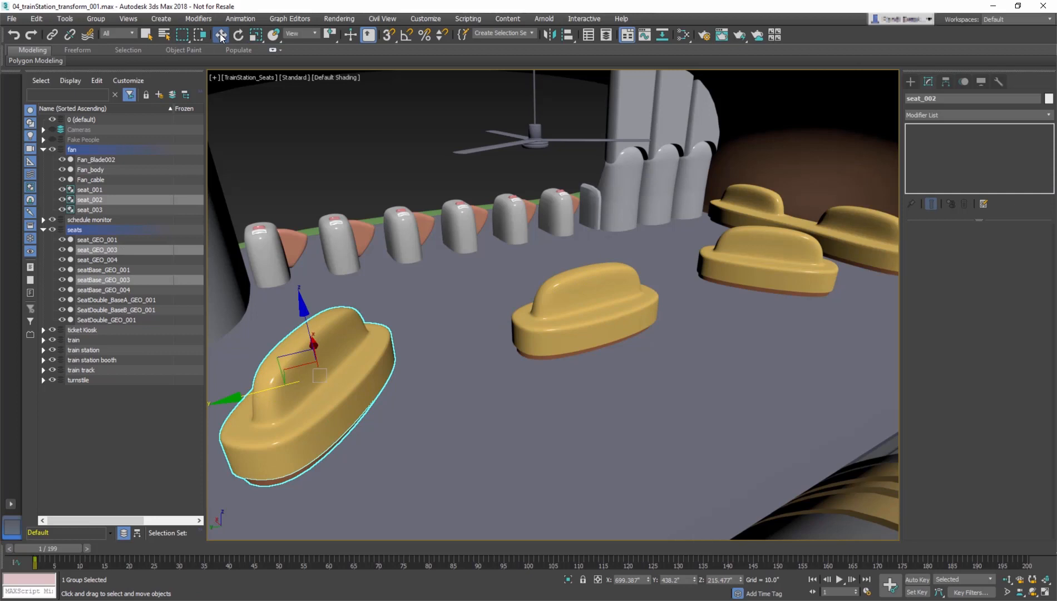
click(590, 291)
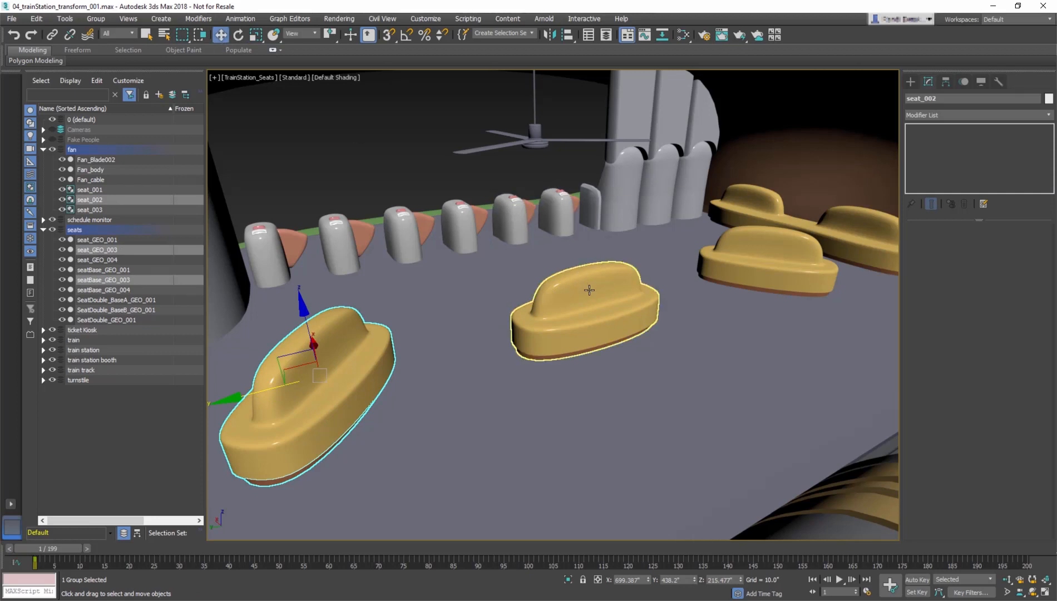
click(586, 297)
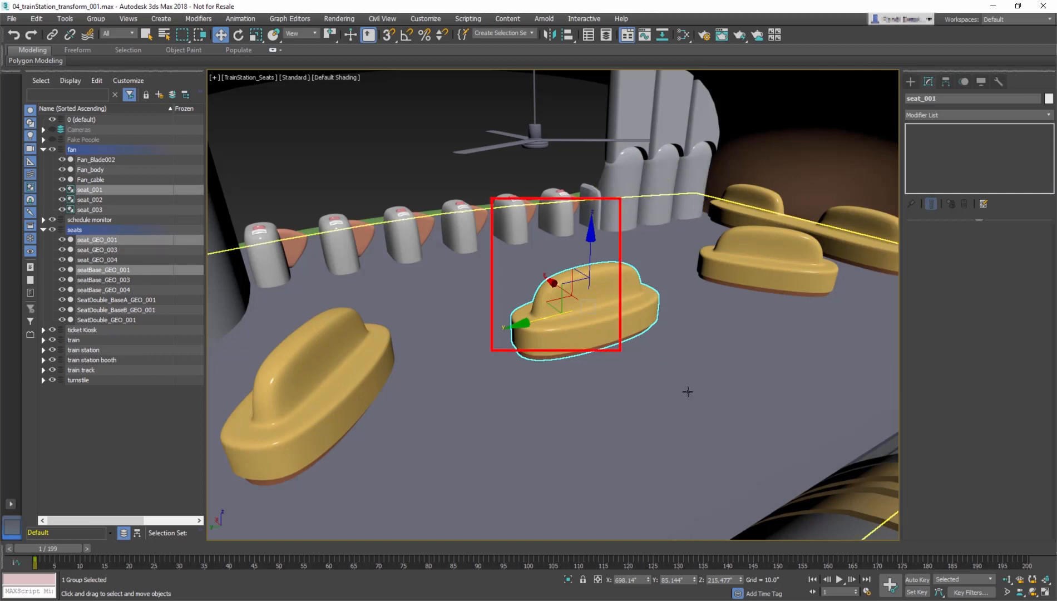
mouse_move(687, 399)
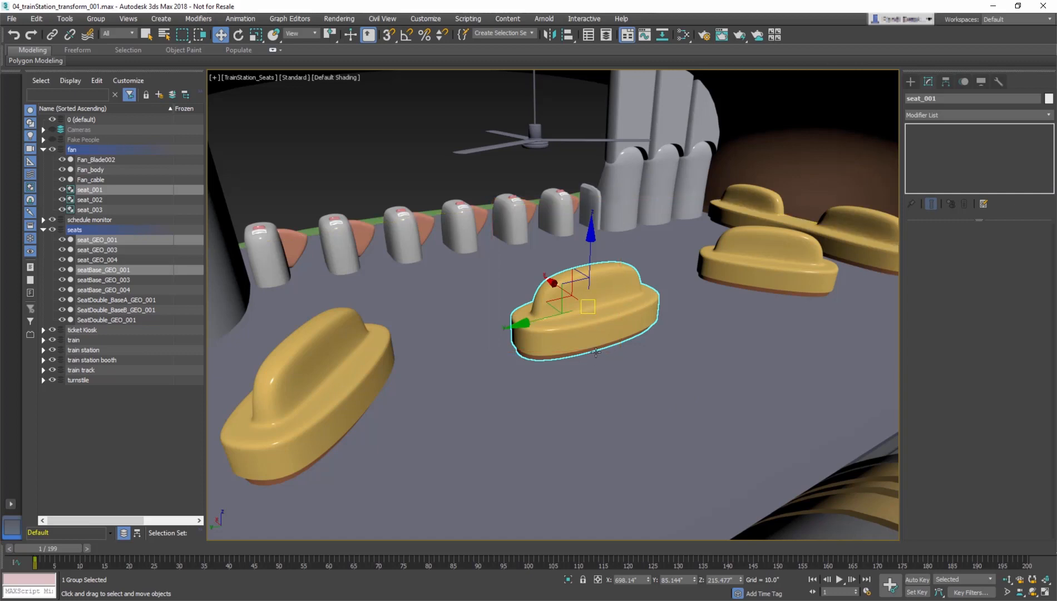
mouse_move(349, 158)
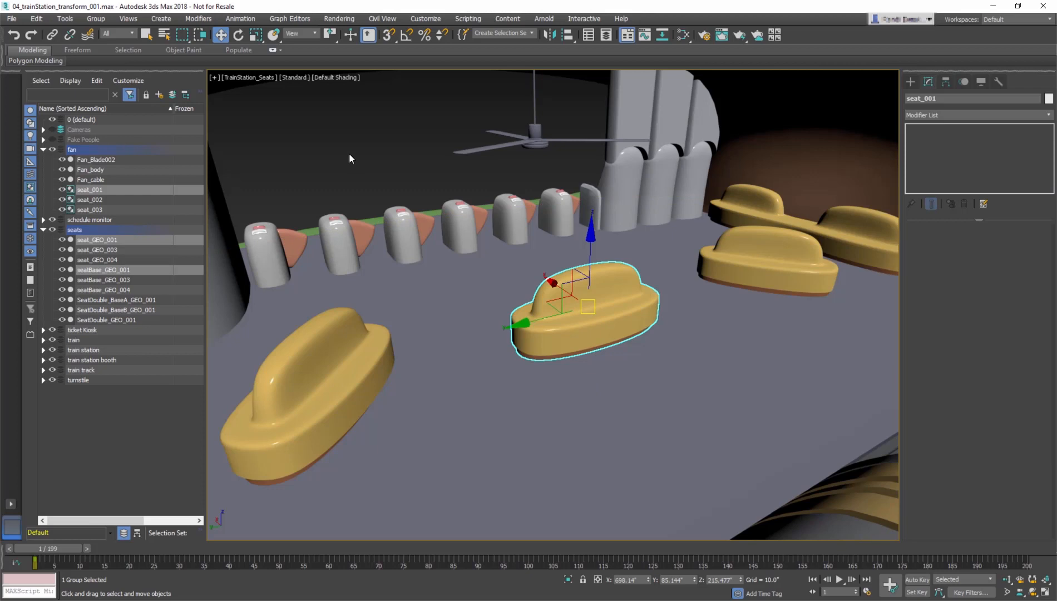
mouse_move(383, 194)
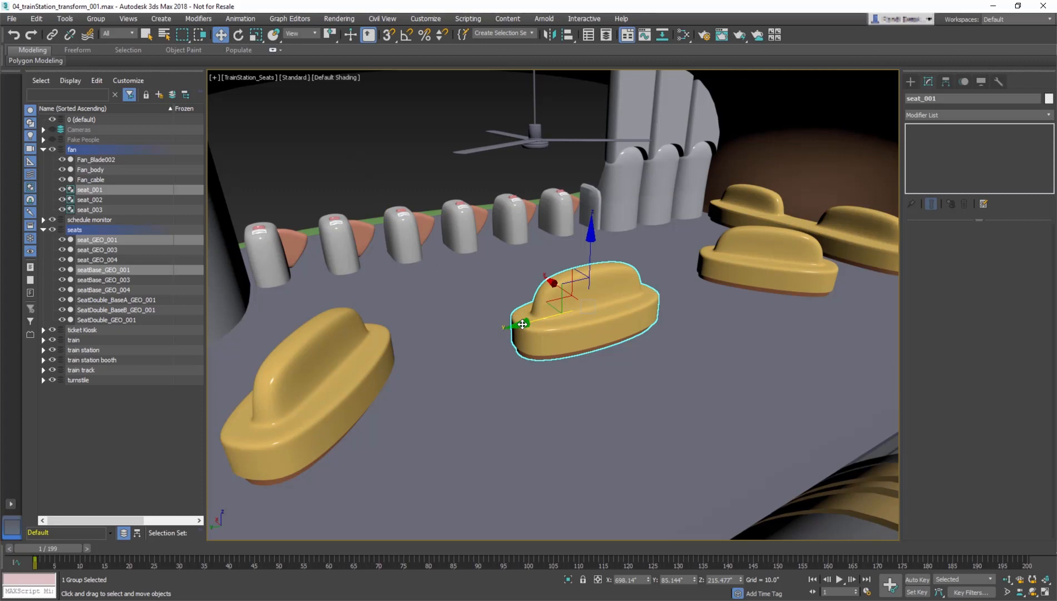
- Drag seat_001 around with the move gizmo handles, leaving it slightly back along Y
drag(523, 324, 449, 353)
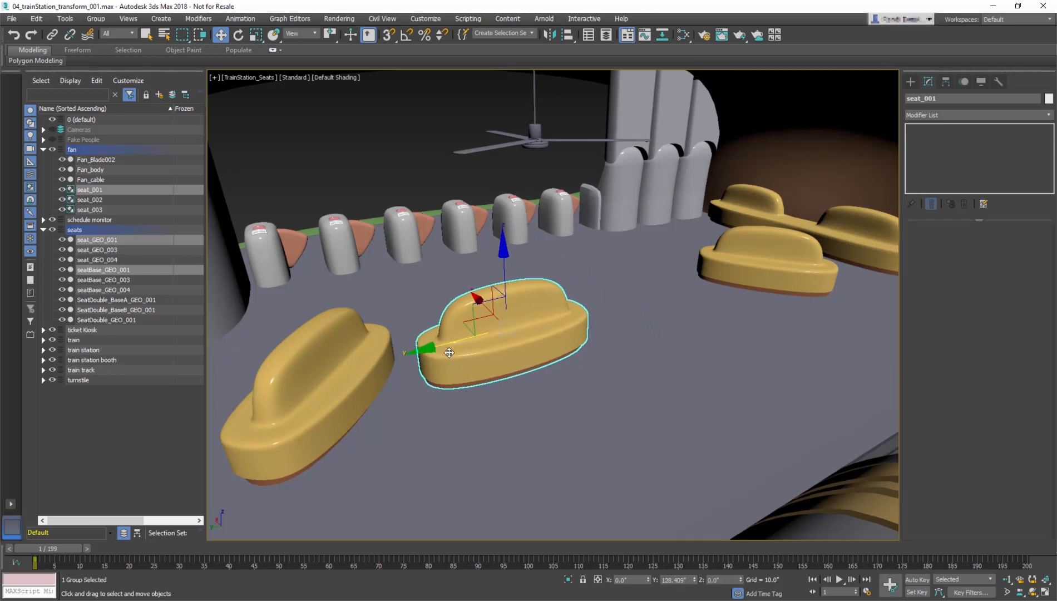
drag(450, 354, 520, 332)
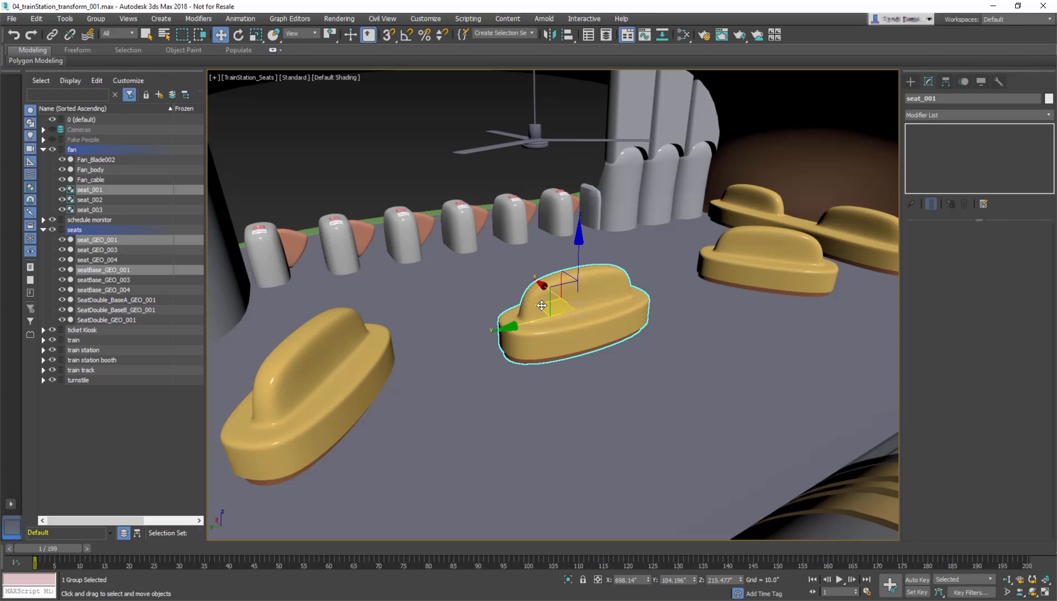
drag(543, 306, 495, 216)
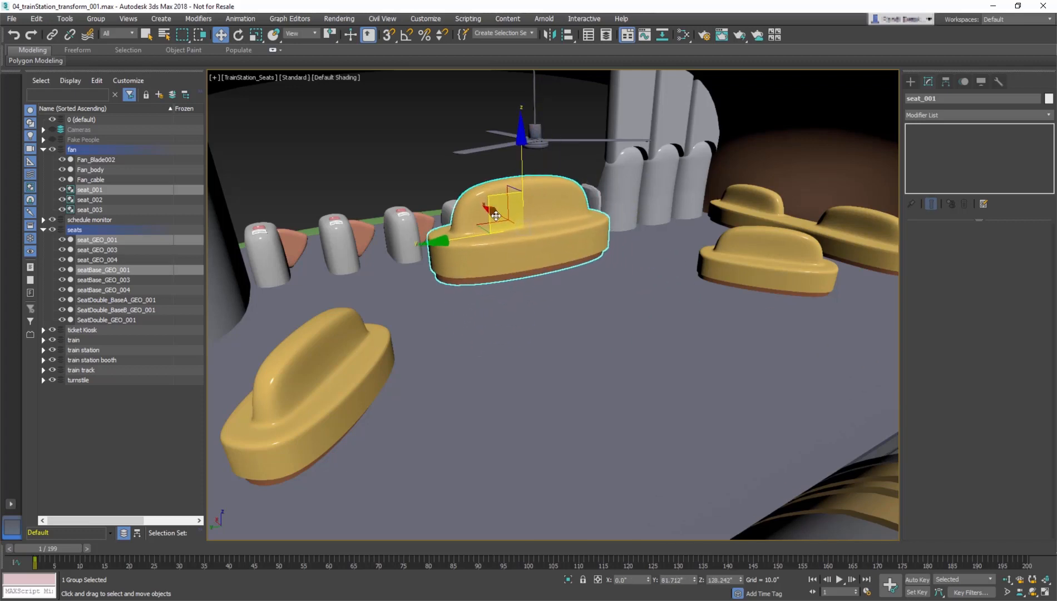
drag(495, 216, 540, 302)
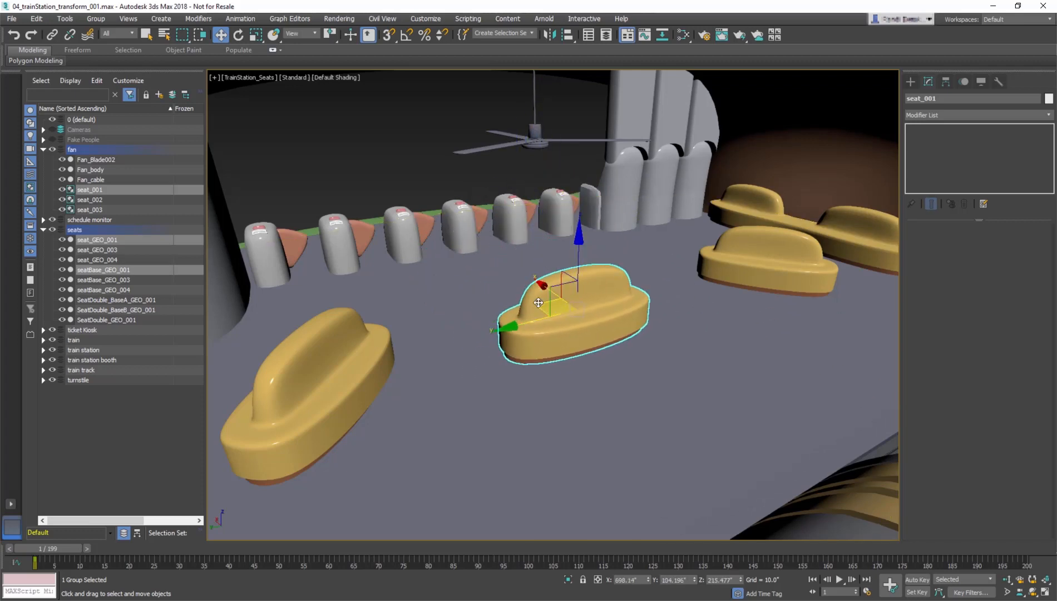
drag(538, 303, 552, 338)
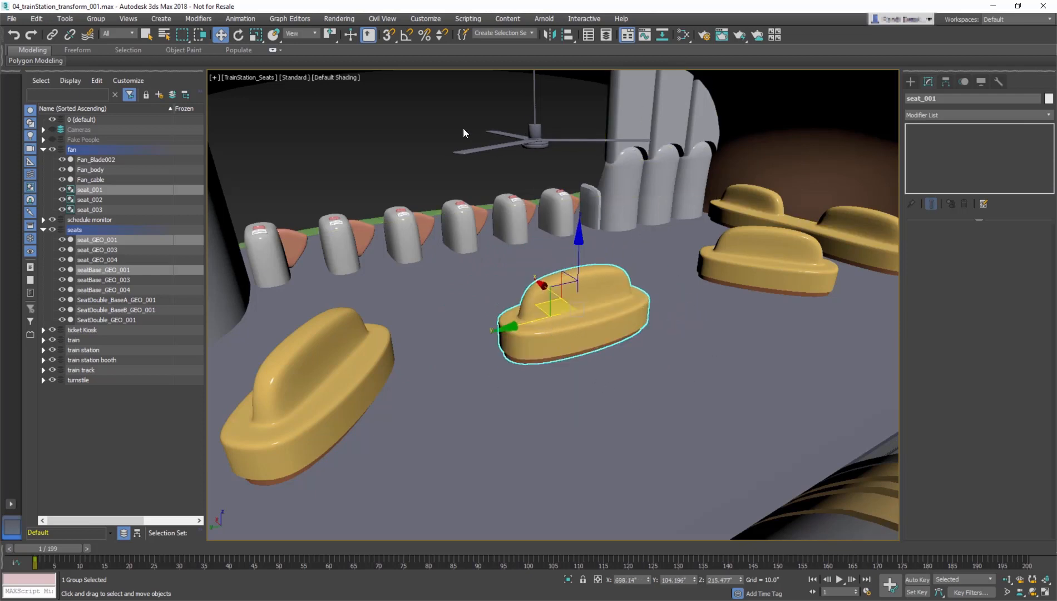
click(237, 35)
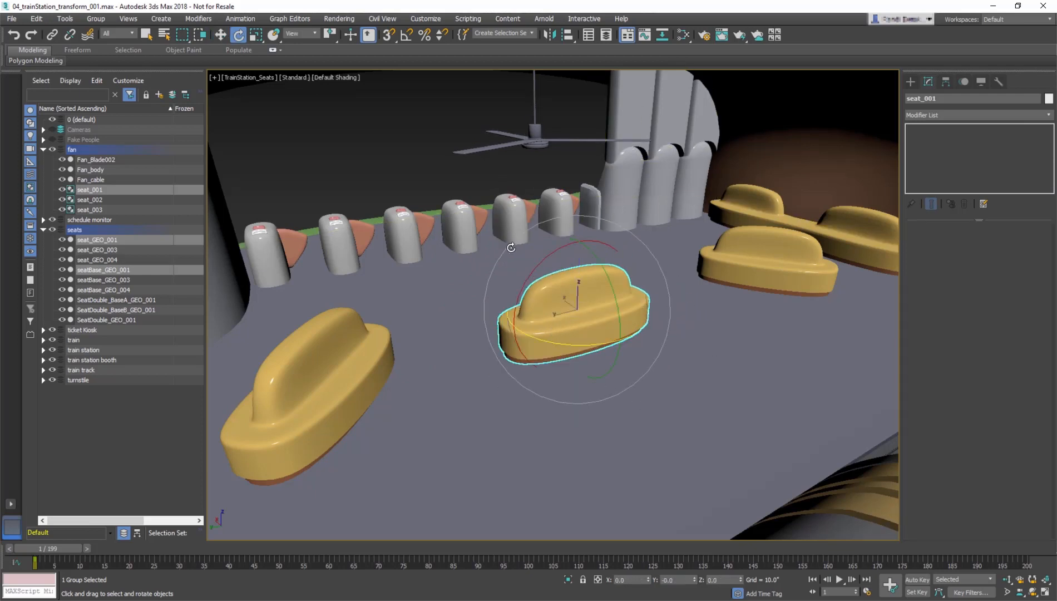
drag(510, 247, 532, 273)
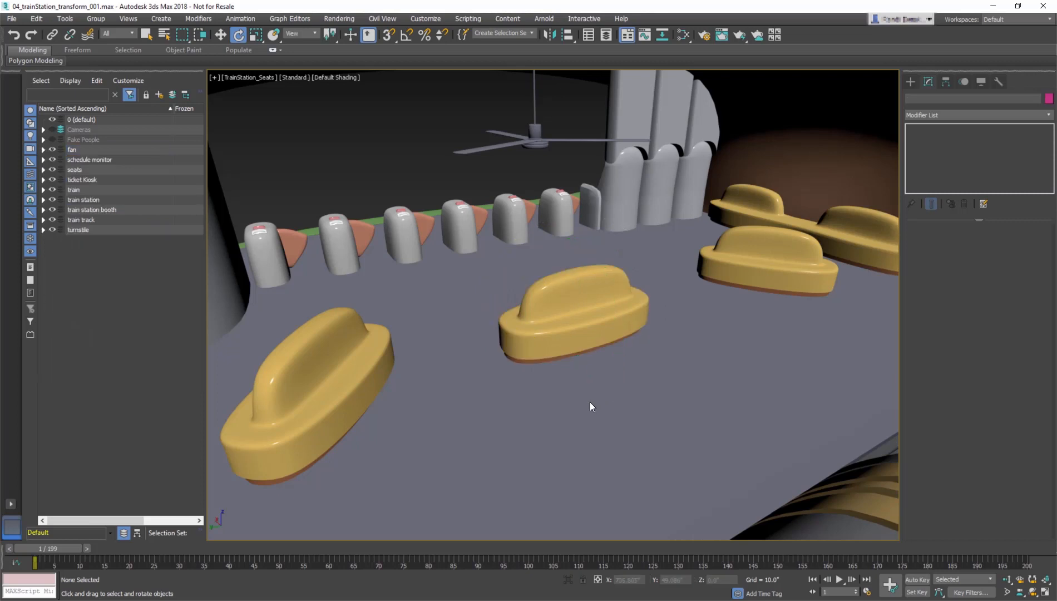
click(575, 314)
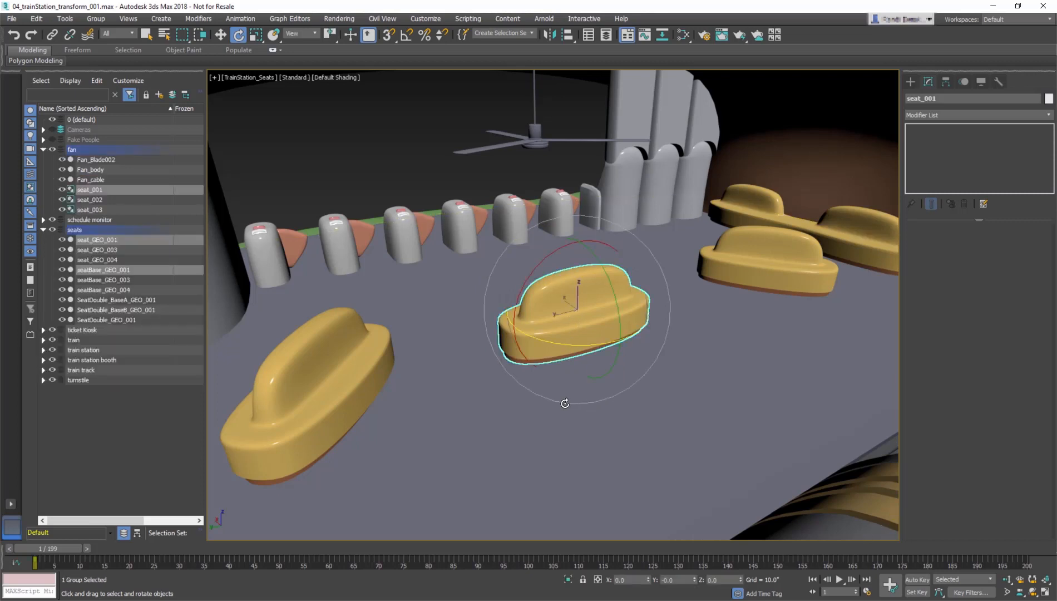
mouse_move(569, 343)
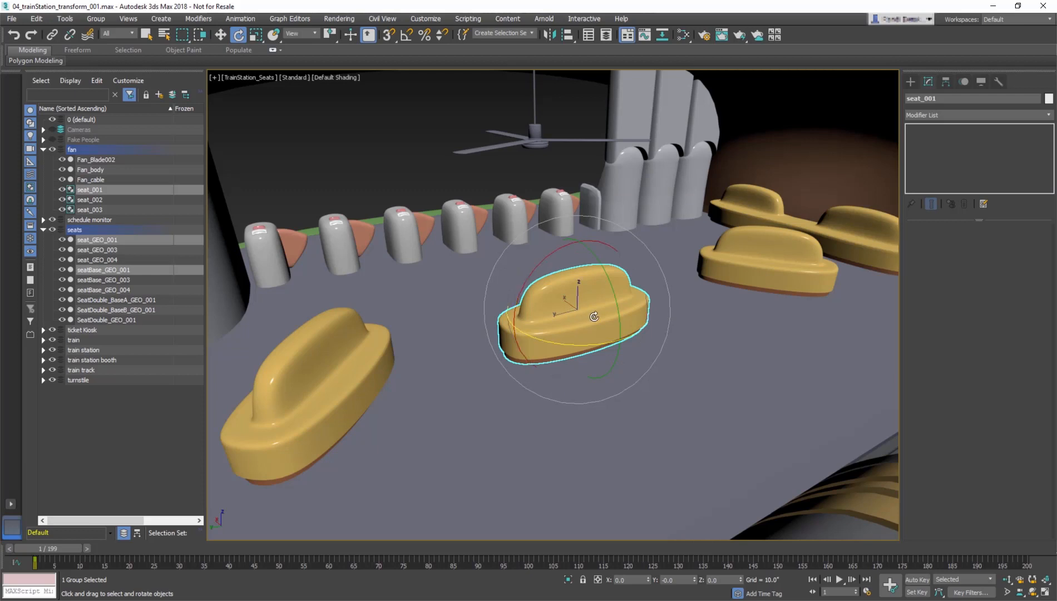
drag(594, 316, 514, 352)
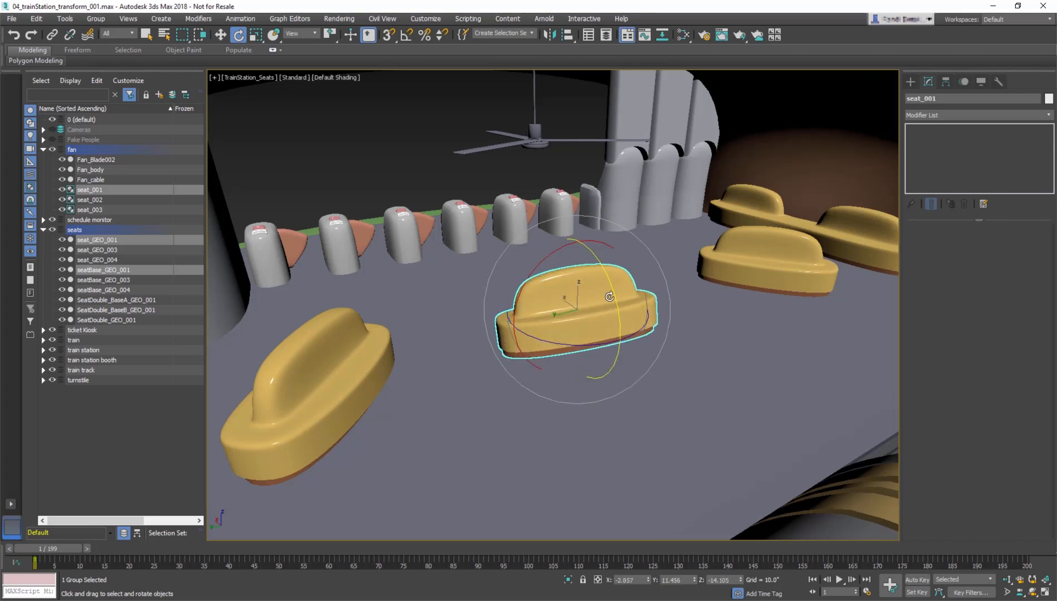
drag(606, 297, 556, 290)
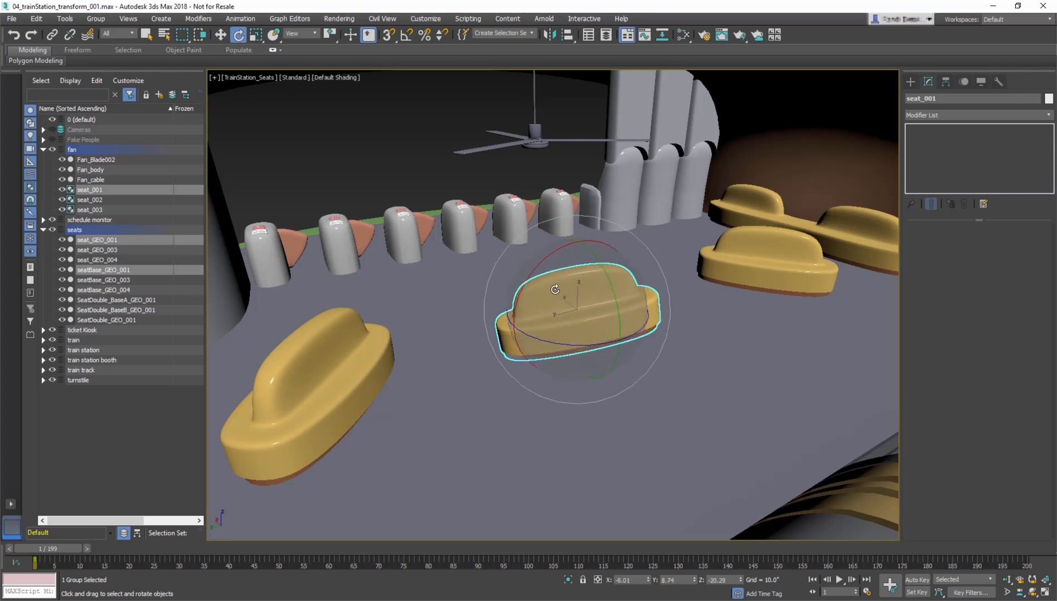
drag(555, 288, 638, 337)
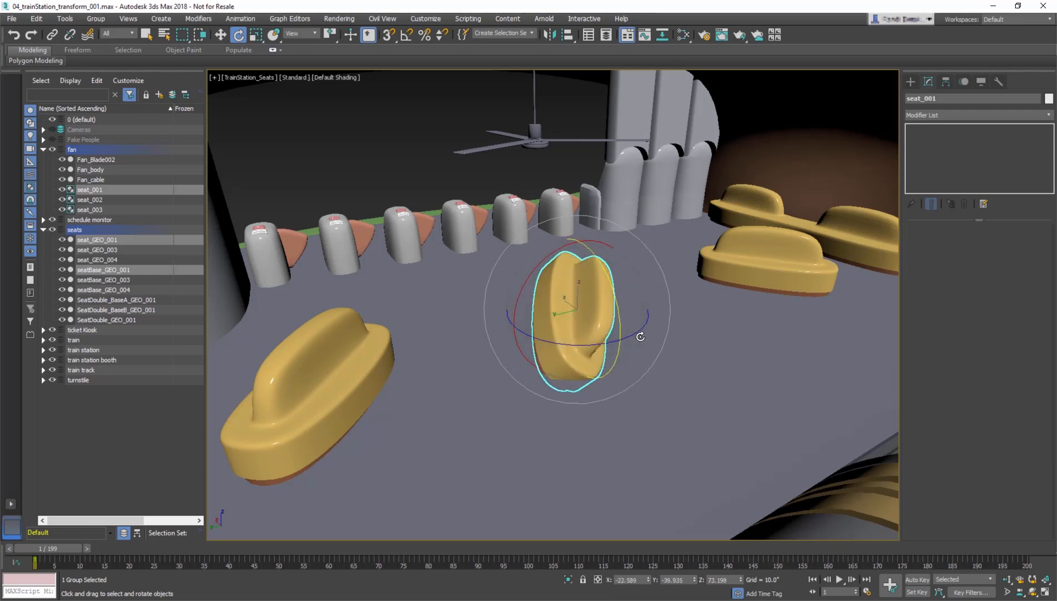
drag(641, 337, 680, 396)
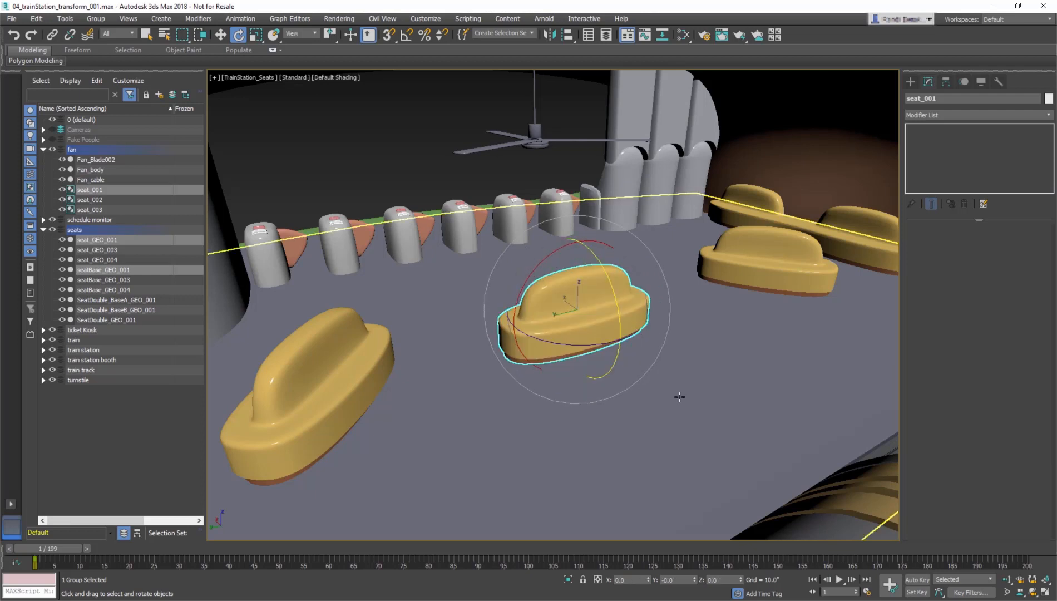
mouse_move(529, 428)
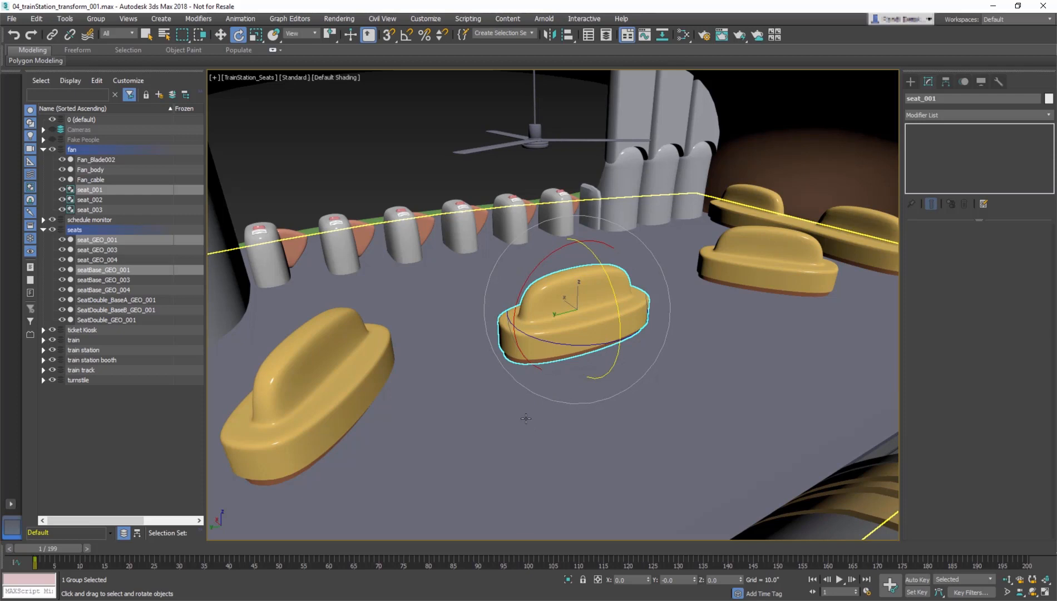
- Turn on Angle Snap and open the Grid and Snap Settings Options
click(405, 36)
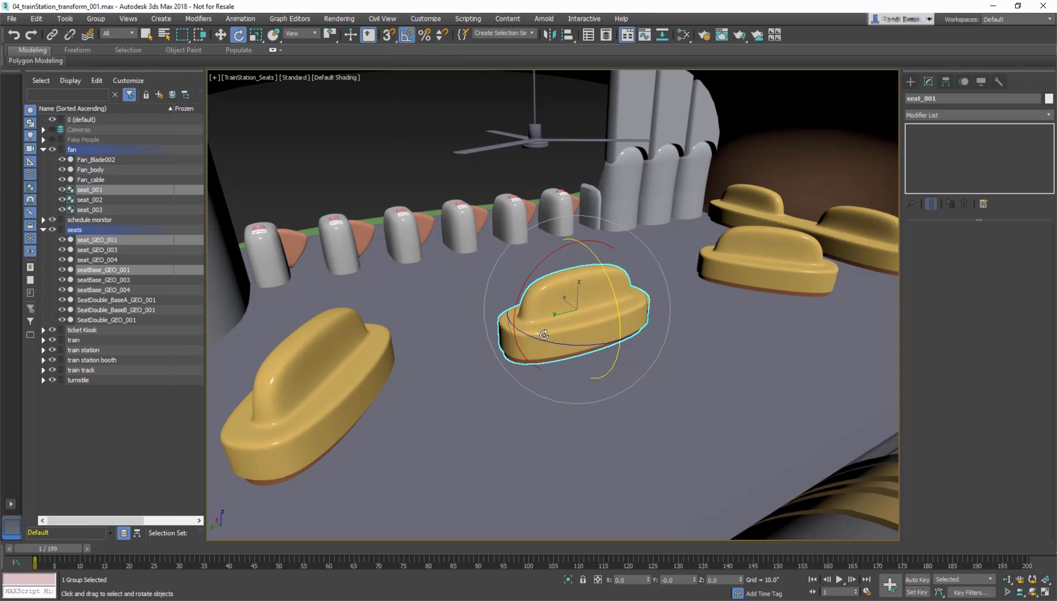
drag(543, 335, 534, 332)
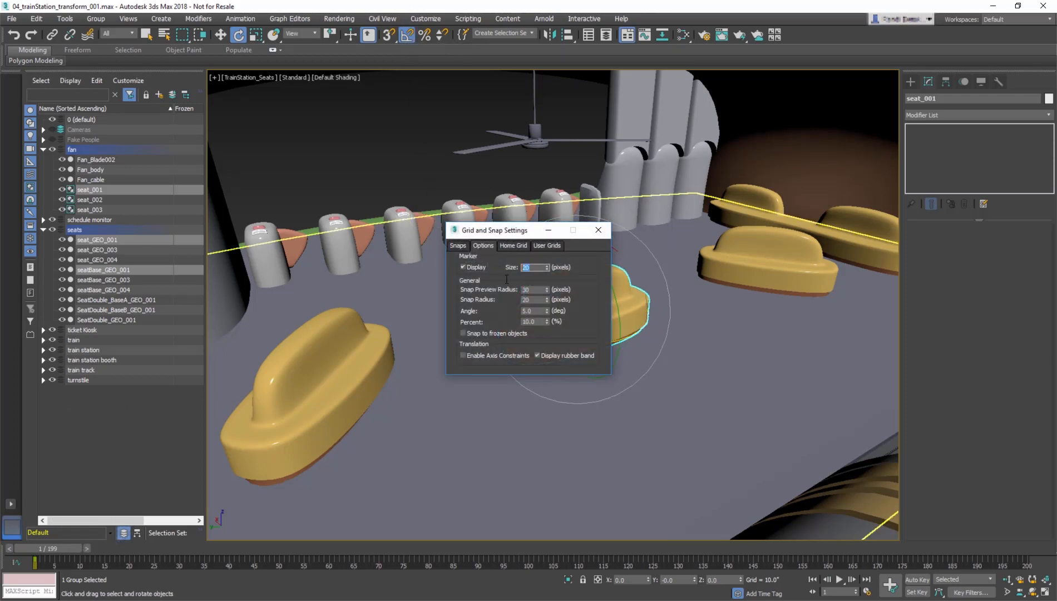
- Enter 45.0 in the Angle snap field, then change it to 5 degrees
click(532, 310)
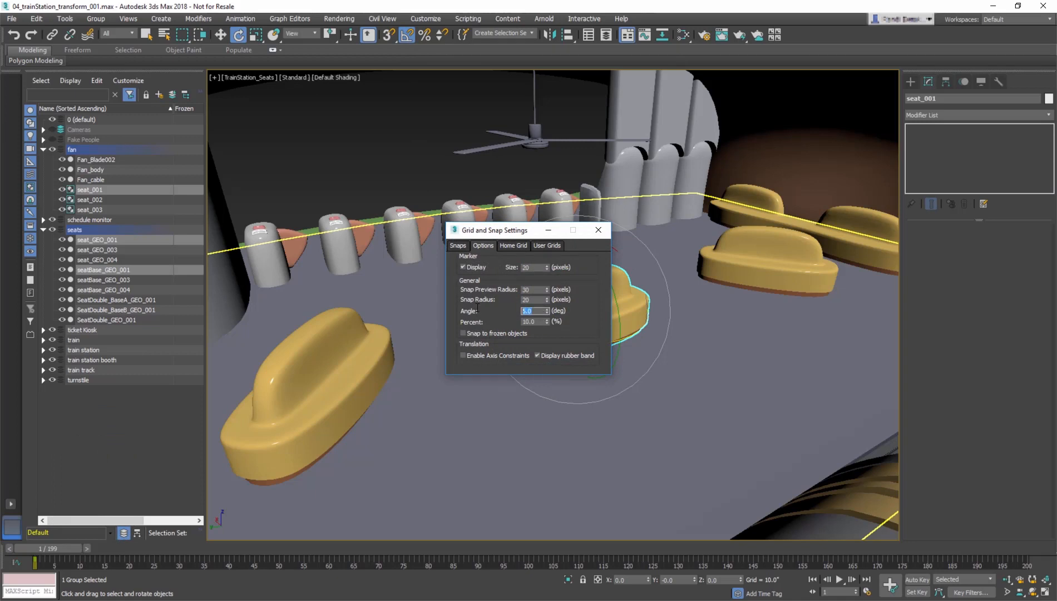
text(45.0)
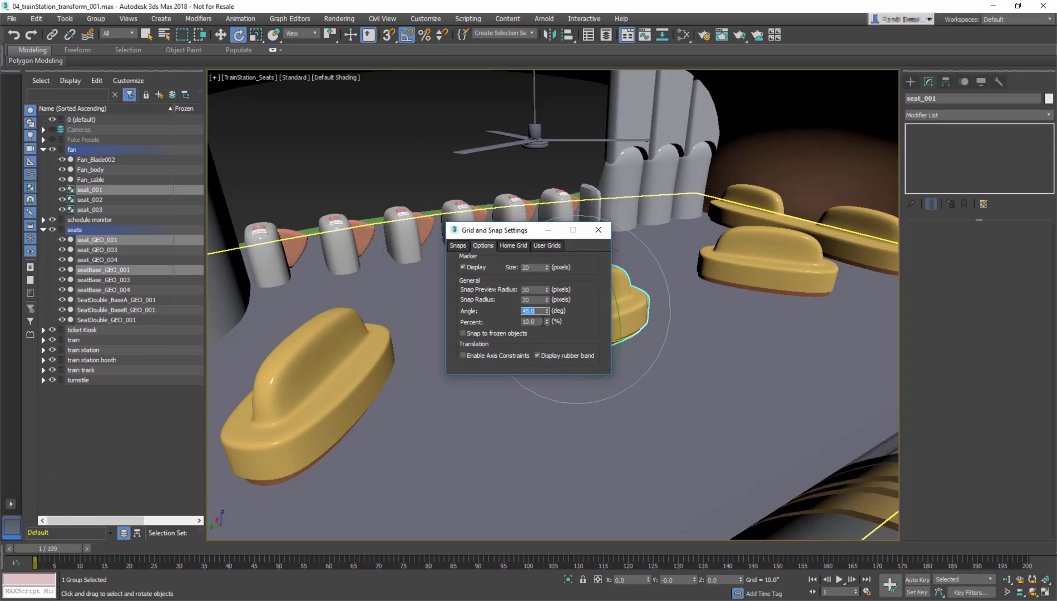
text(5)
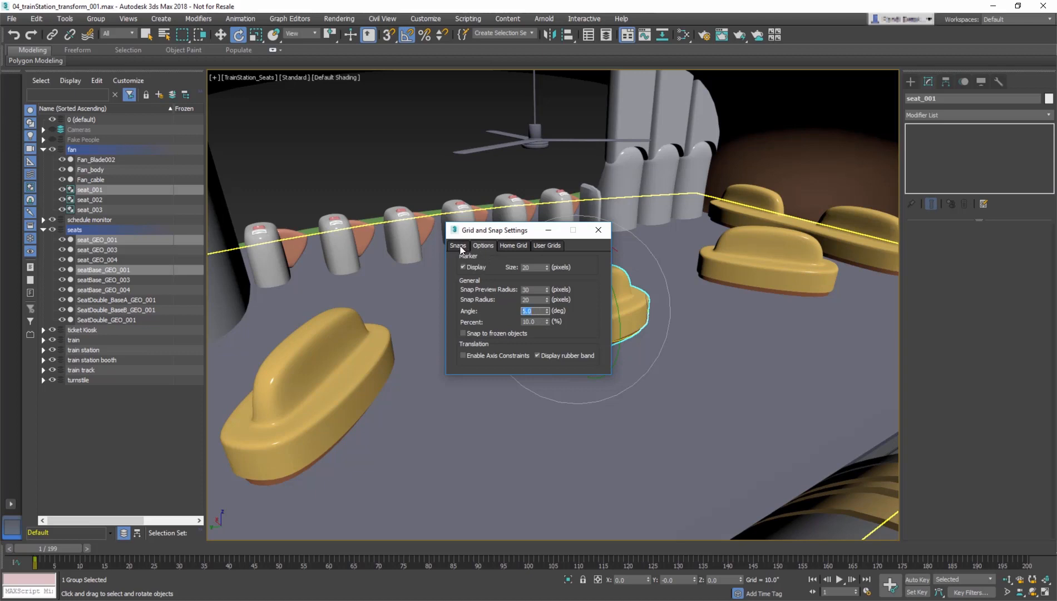
- Close the snap settings and try uniform scaling on the seat group
click(457, 244)
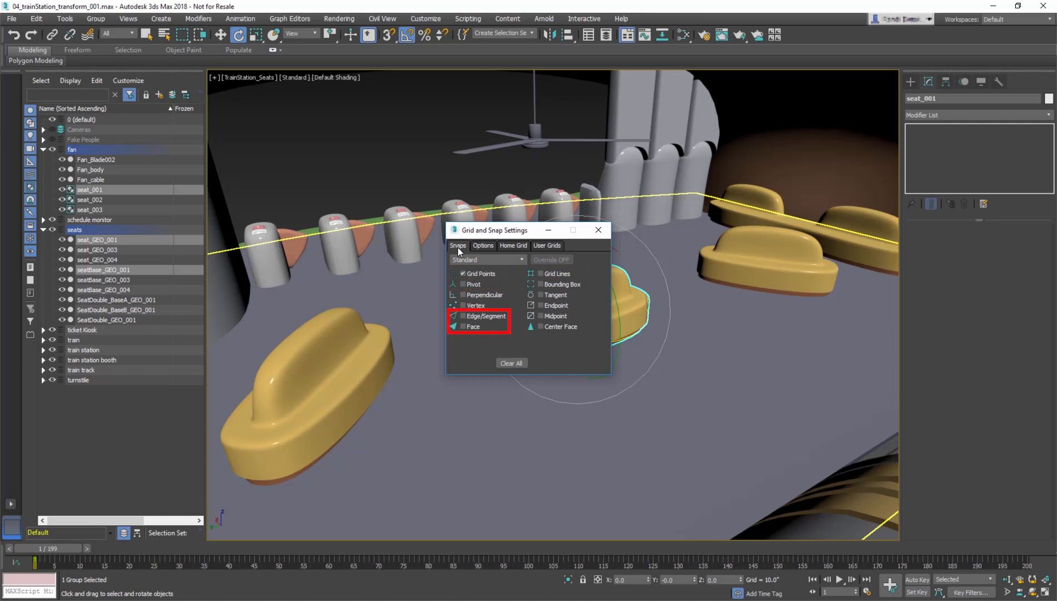
click(597, 231)
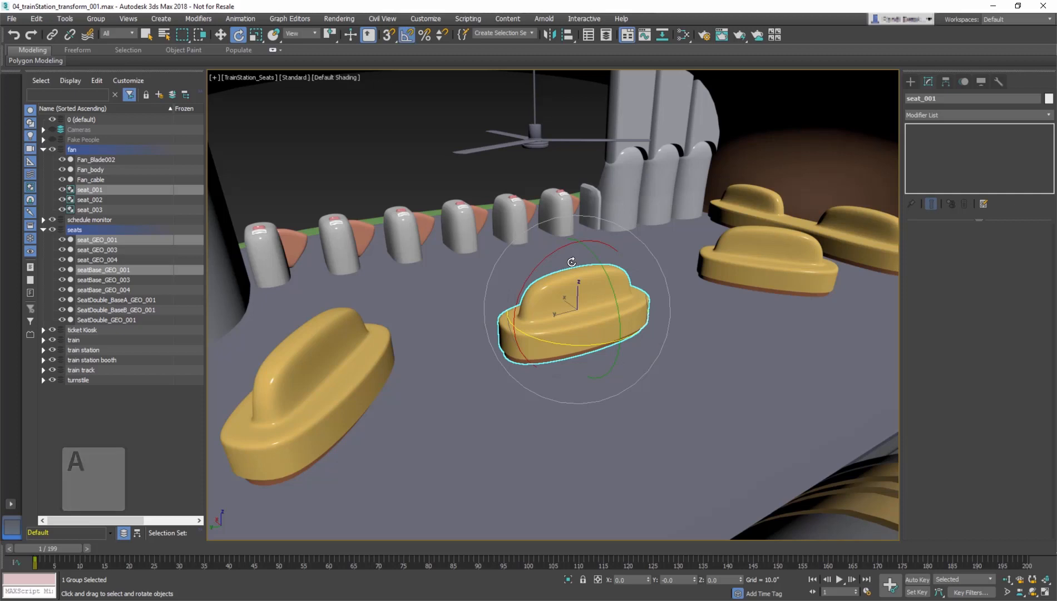
mouse_move(568, 279)
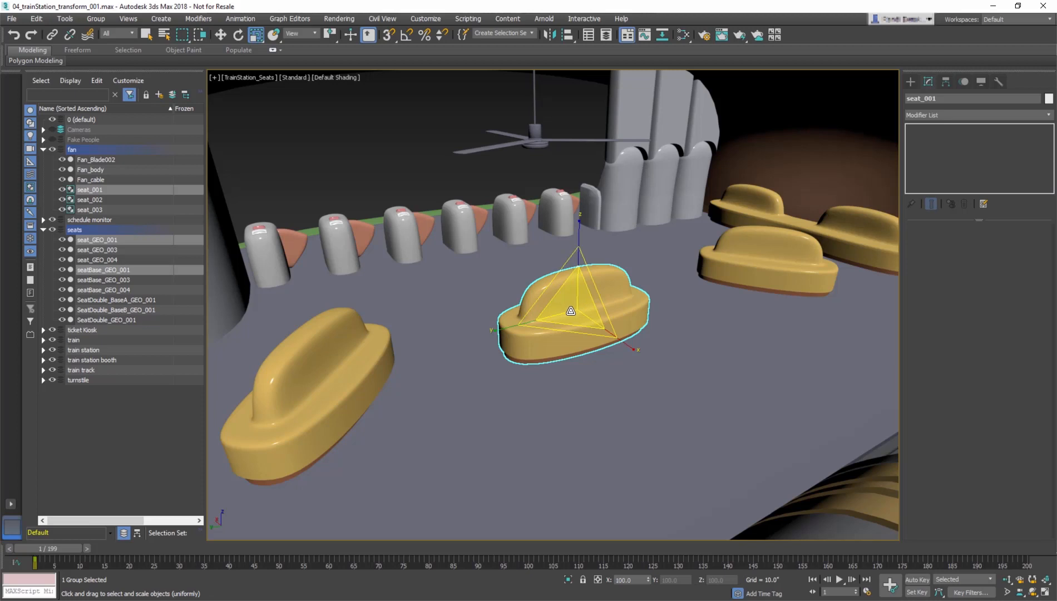
drag(570, 311, 587, 269)
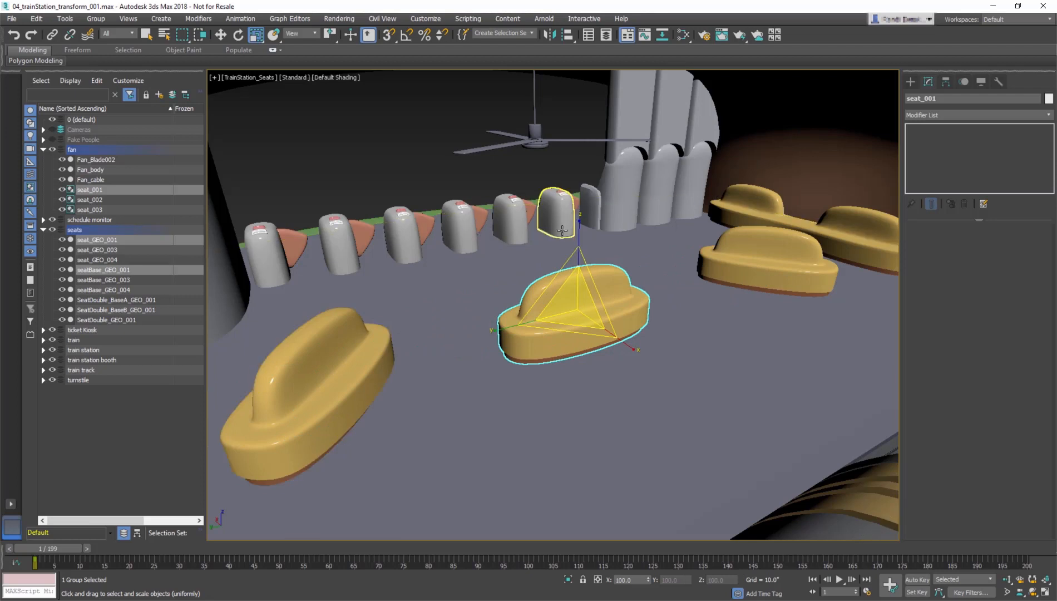
- Stretch the seat along a single axis with Non-uniform Scale, then return to Uniform Scale
click(576, 141)
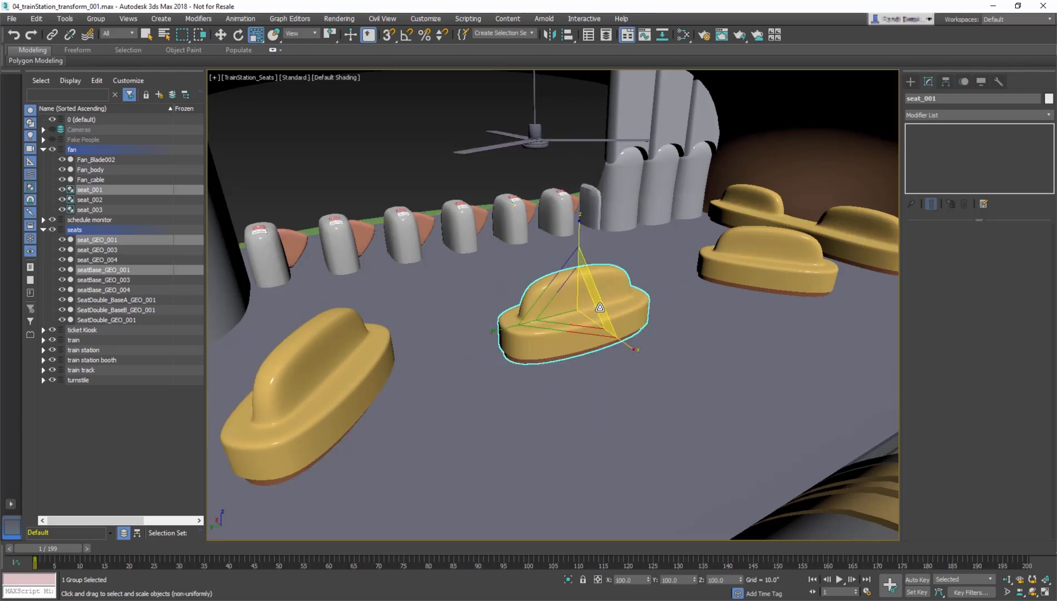
drag(596, 307, 644, 233)
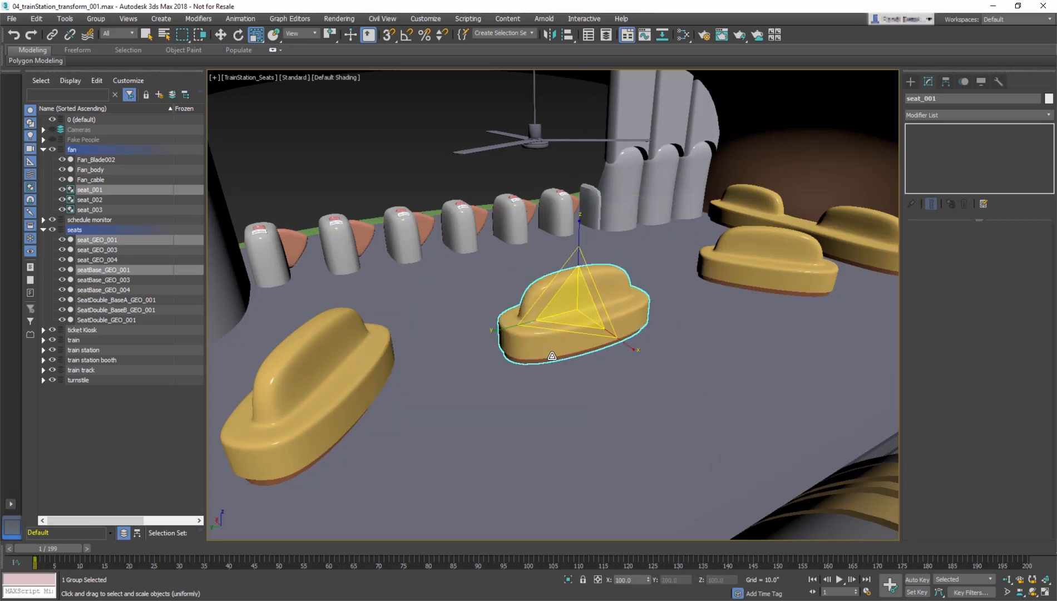
click(256, 35)
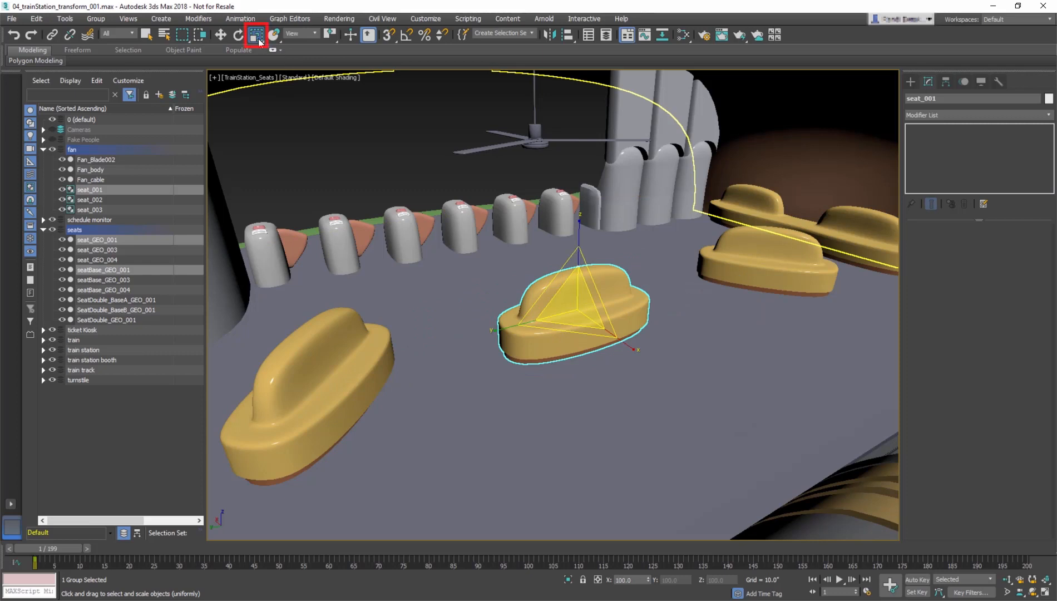
- Choose Select and Squash from the Scale flyout, squash the seat flatter and wider, then revert it
click(255, 33)
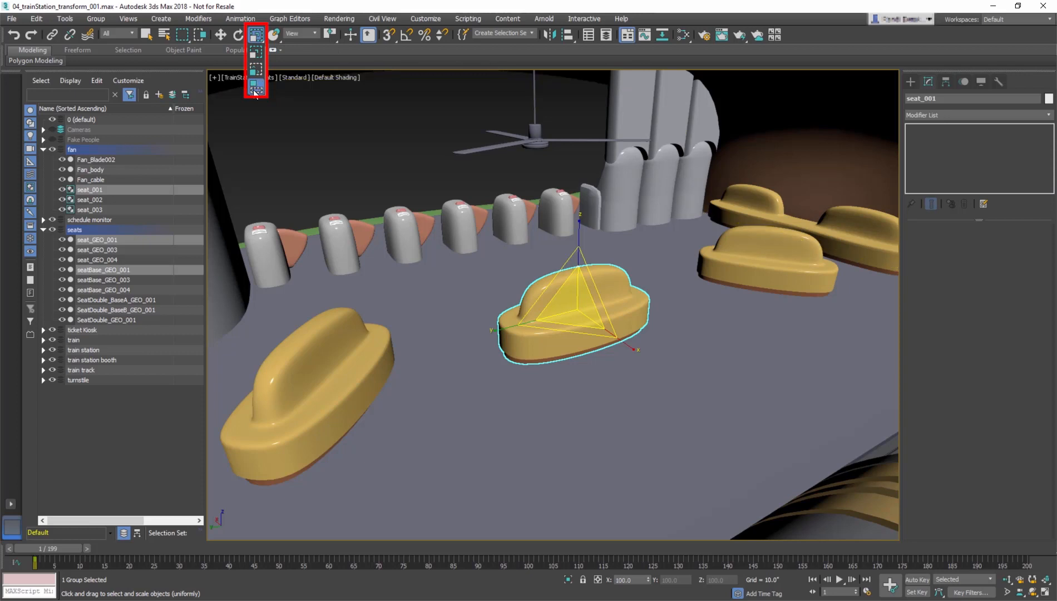
click(255, 86)
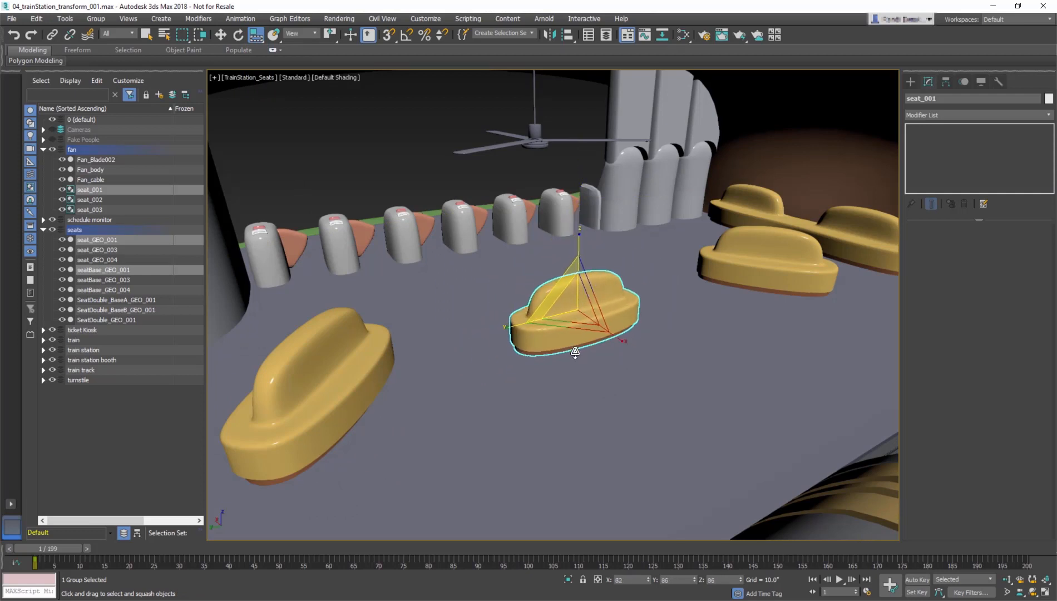
drag(574, 351, 585, 476)
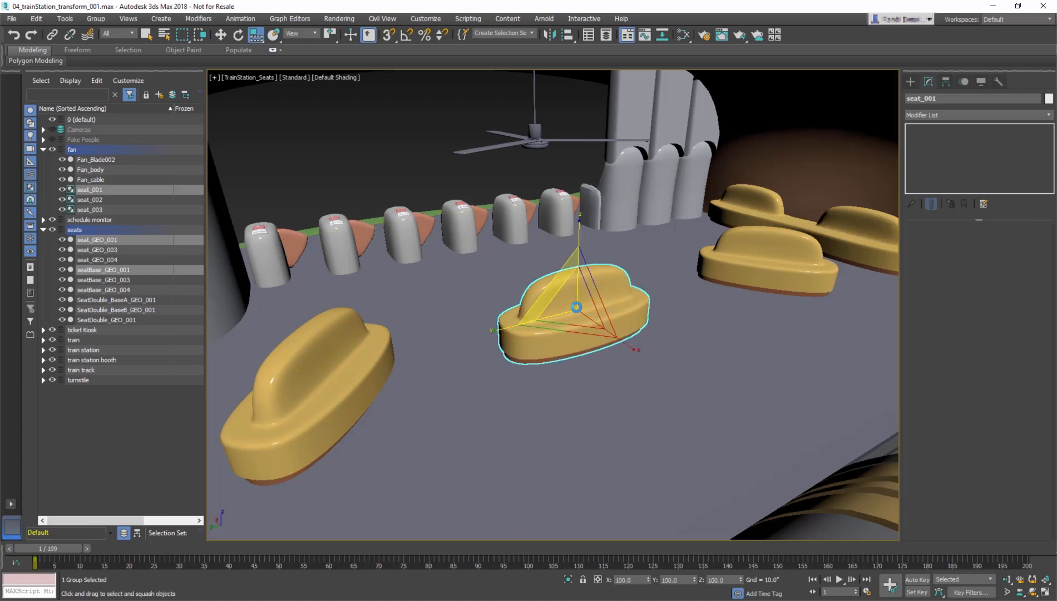
drag(576, 307, 599, 431)
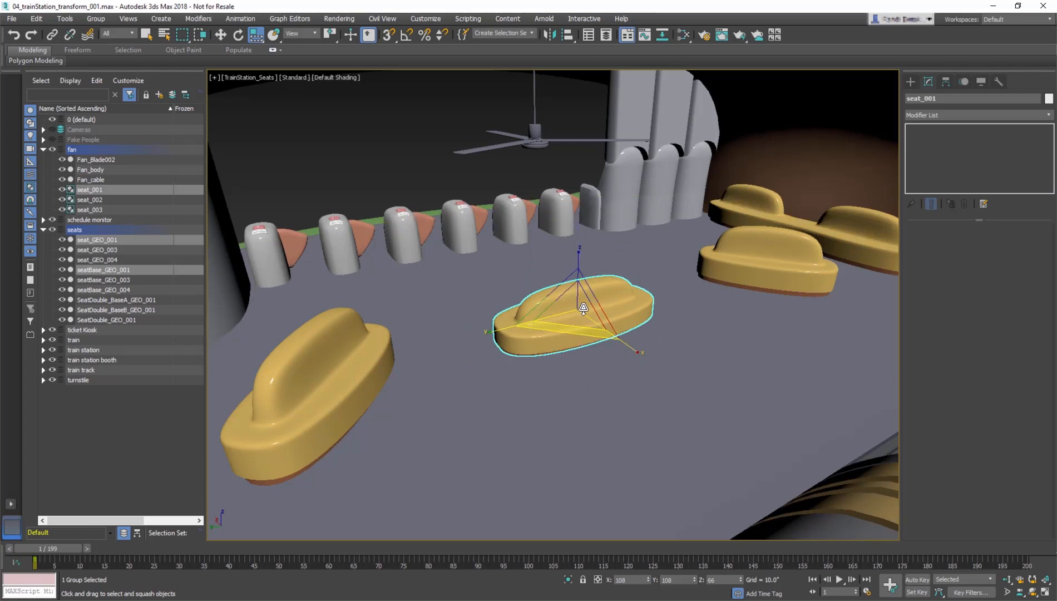
drag(583, 309, 586, 318)
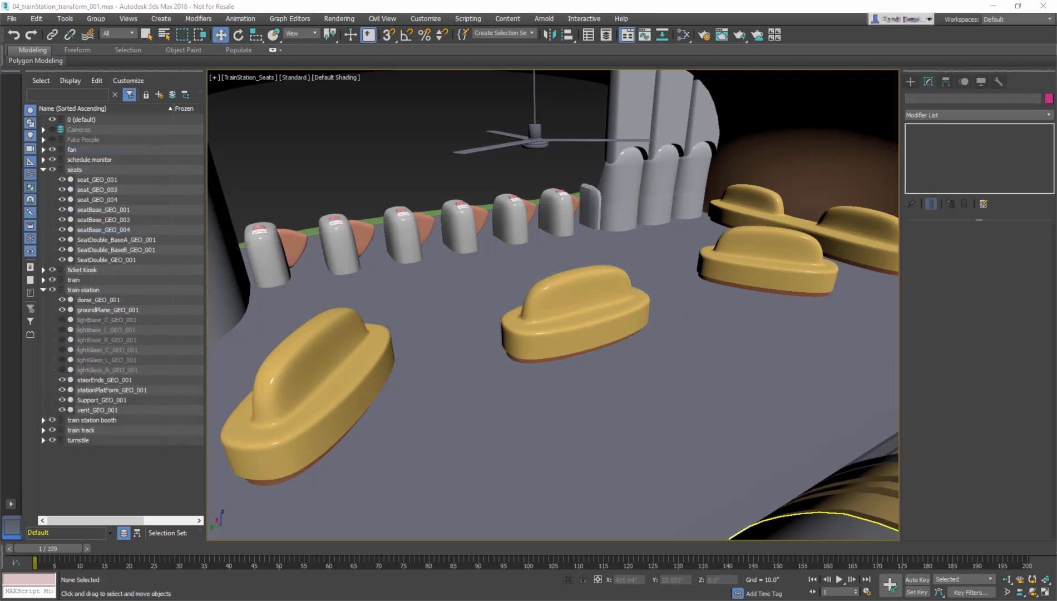
- Move the seat via typed absolute X and Y values, undo, and switch to Offset Mode Transform Type-In
click(581, 310)
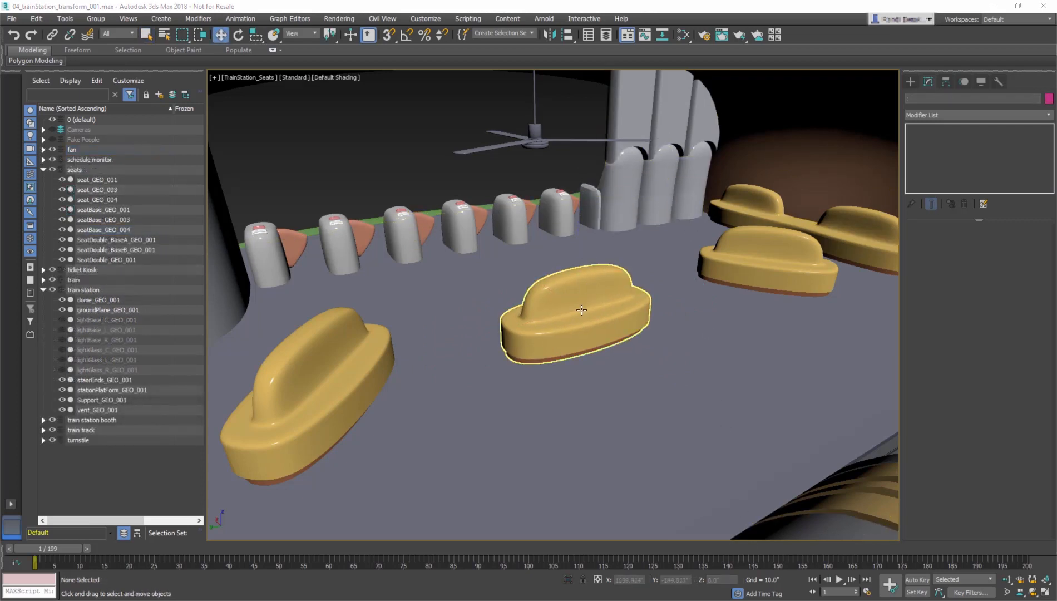
click(576, 310)
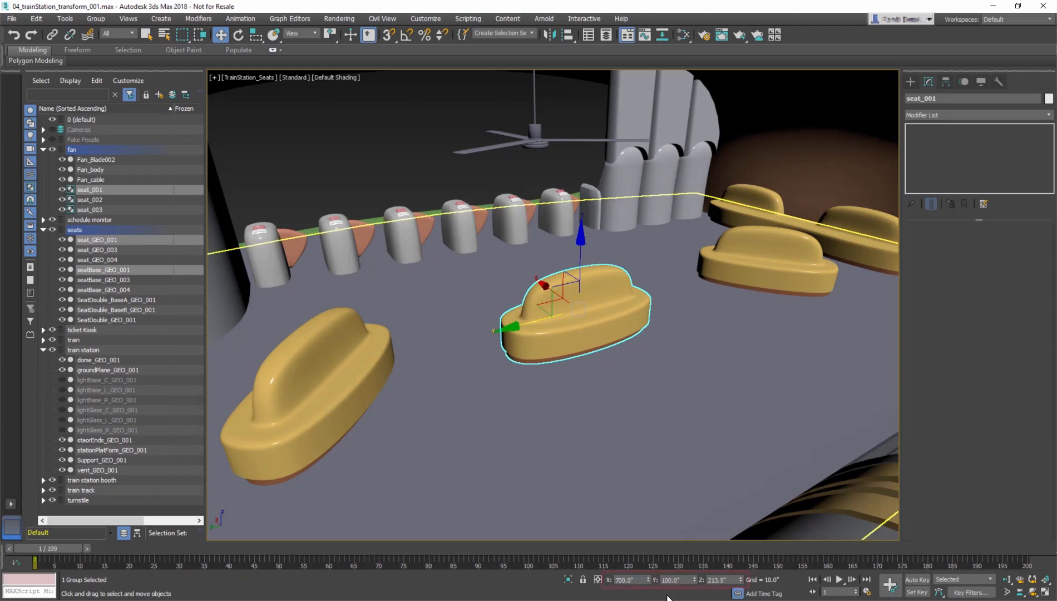
click(624, 579)
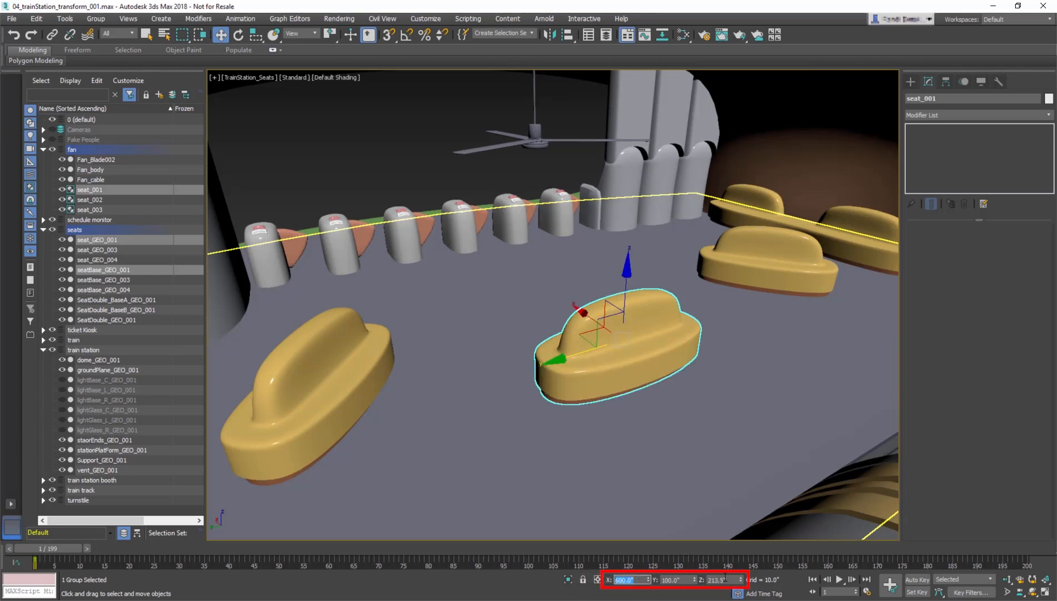
click(678, 580)
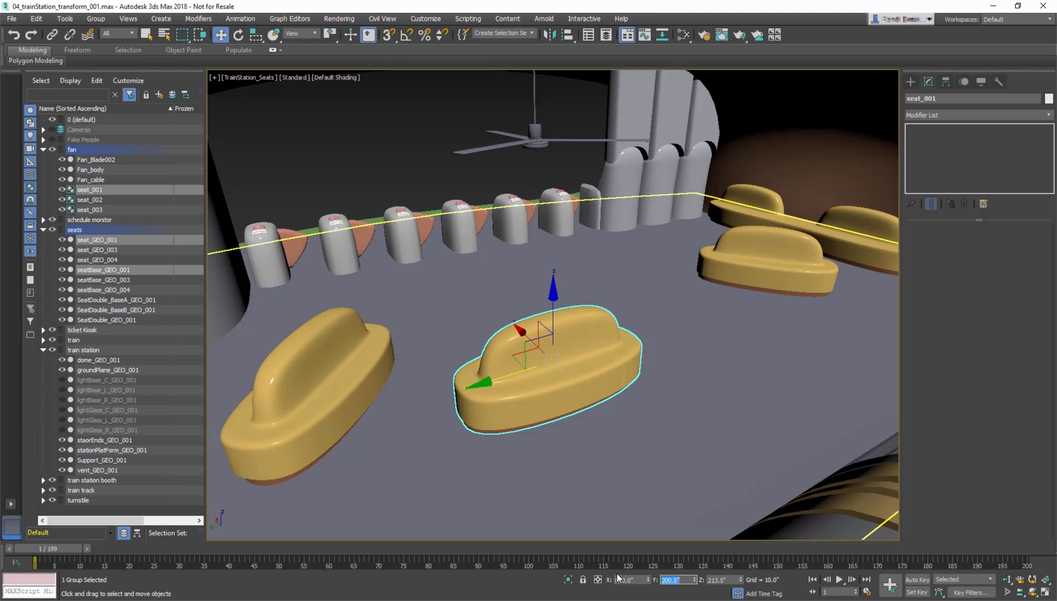
click(678, 580)
text(100)
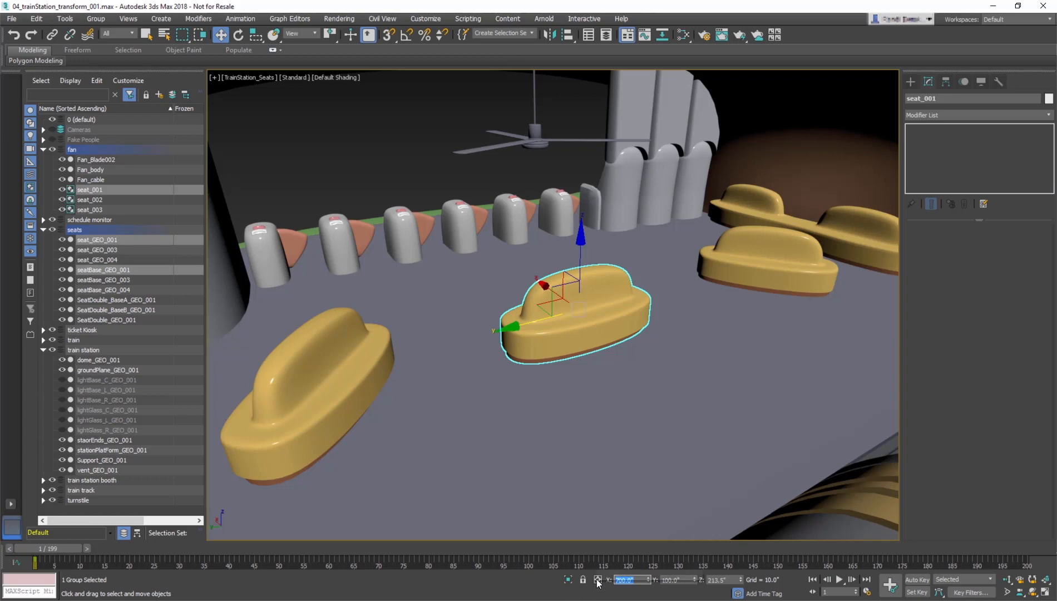
mouse_move(596, 581)
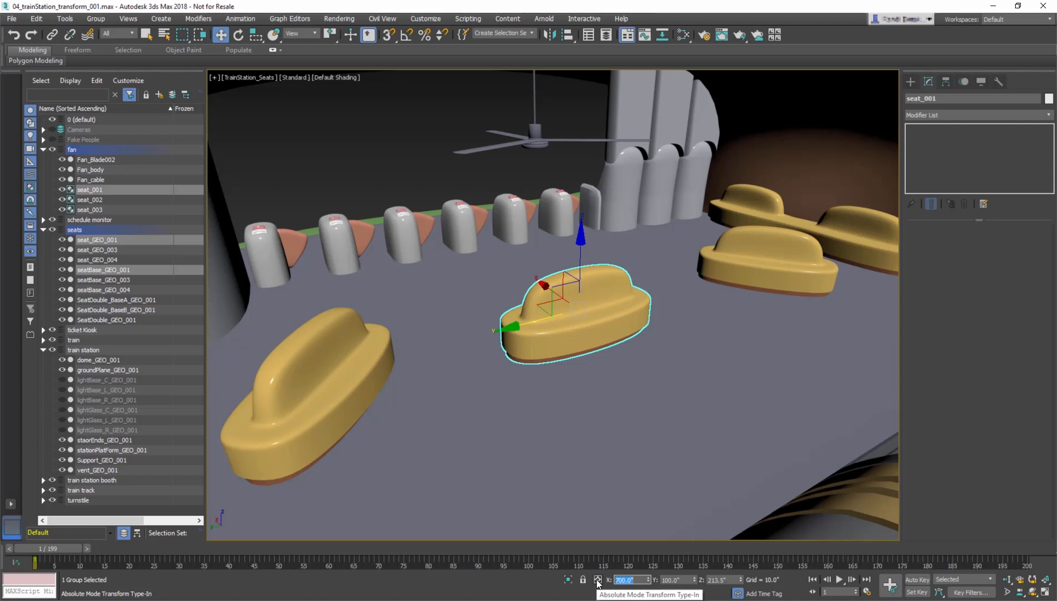
click(596, 579)
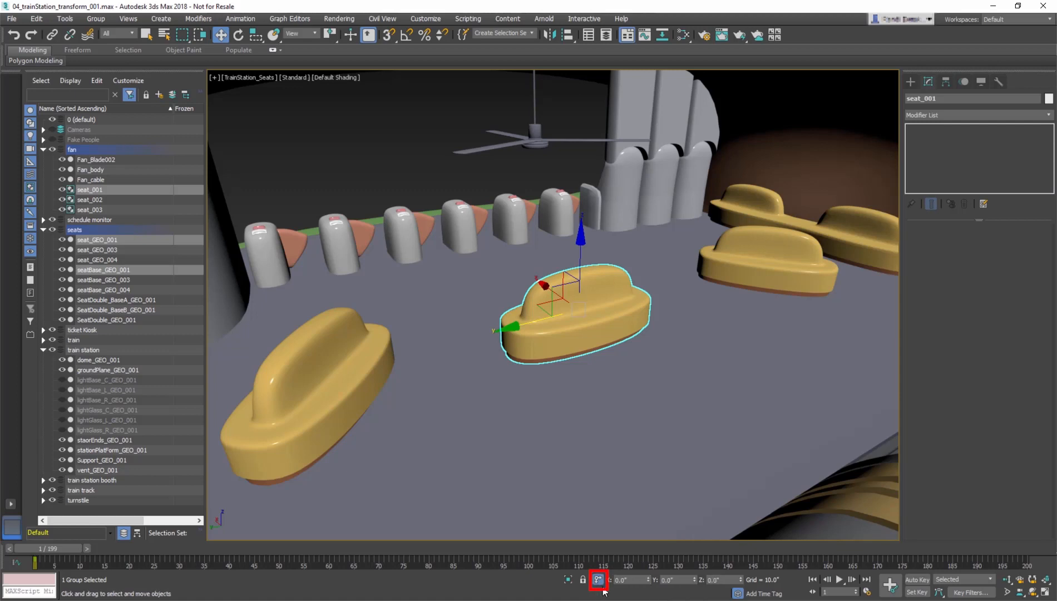
- Offset the seat by 200 and -20, moving its upper body back off the base ring
click(598, 580)
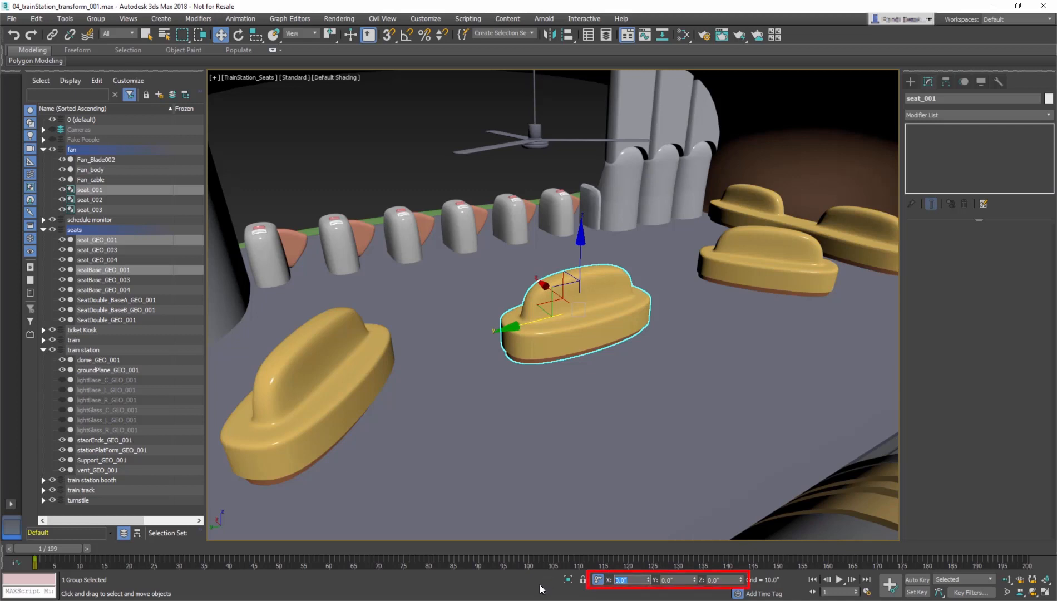
text(200)
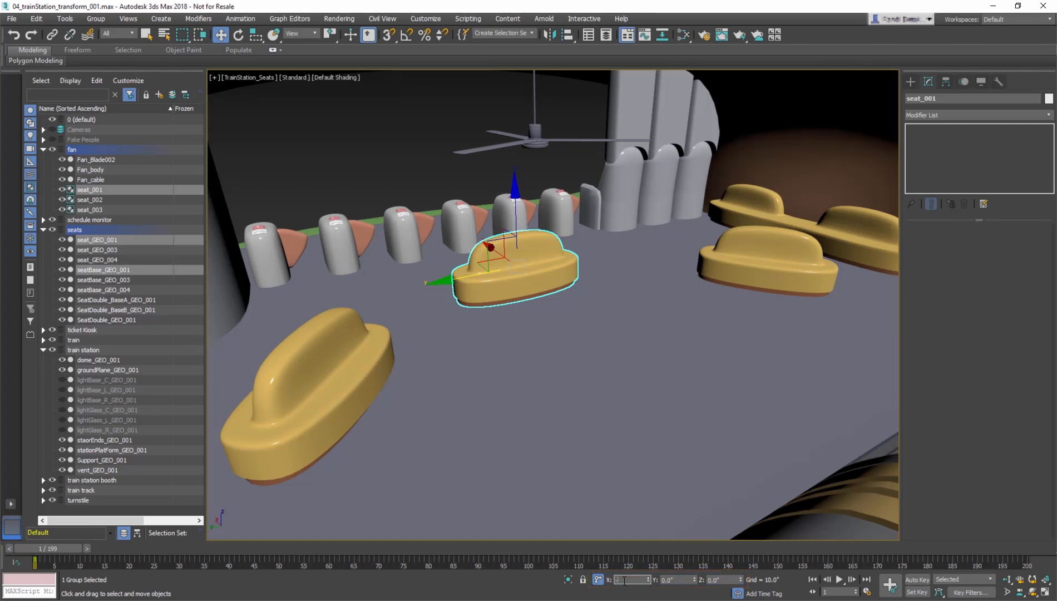
text(-20)
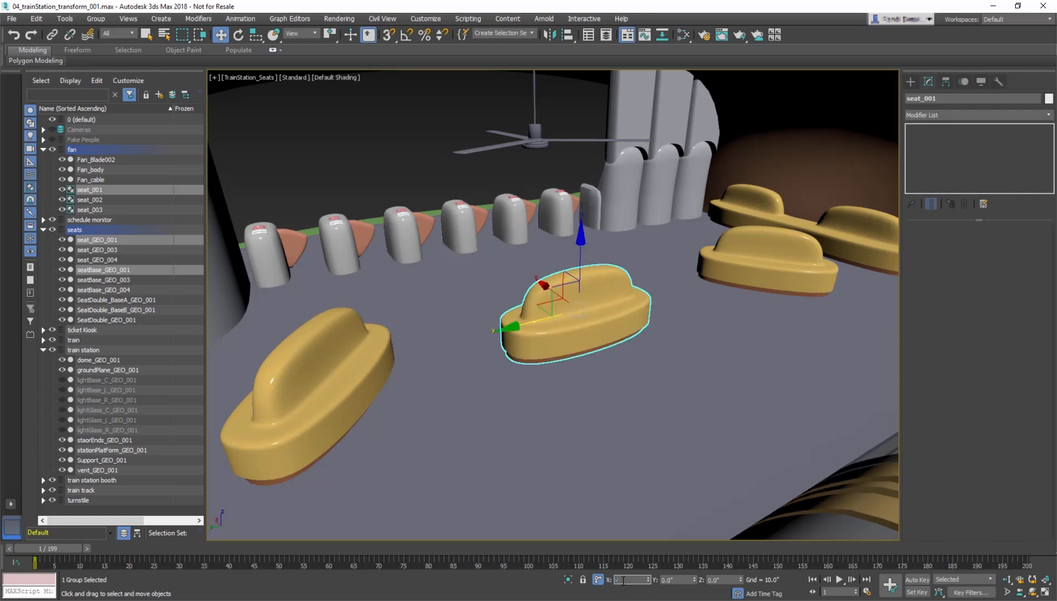
drag(576, 311, 671, 377)
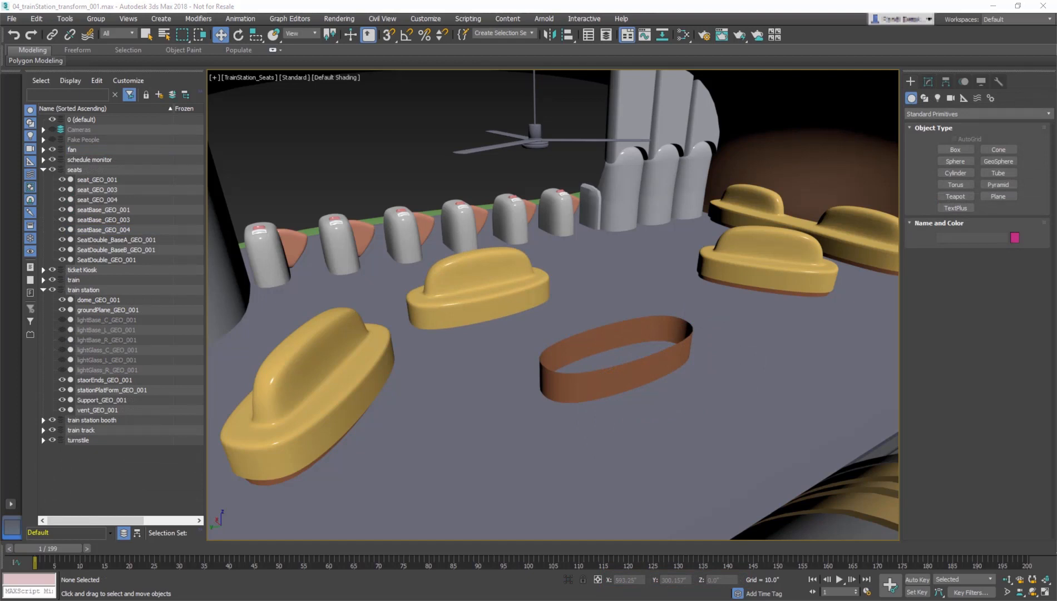
- Select seat_GEO_001 and align it to the brown seat base with the Align tool
click(460, 280)
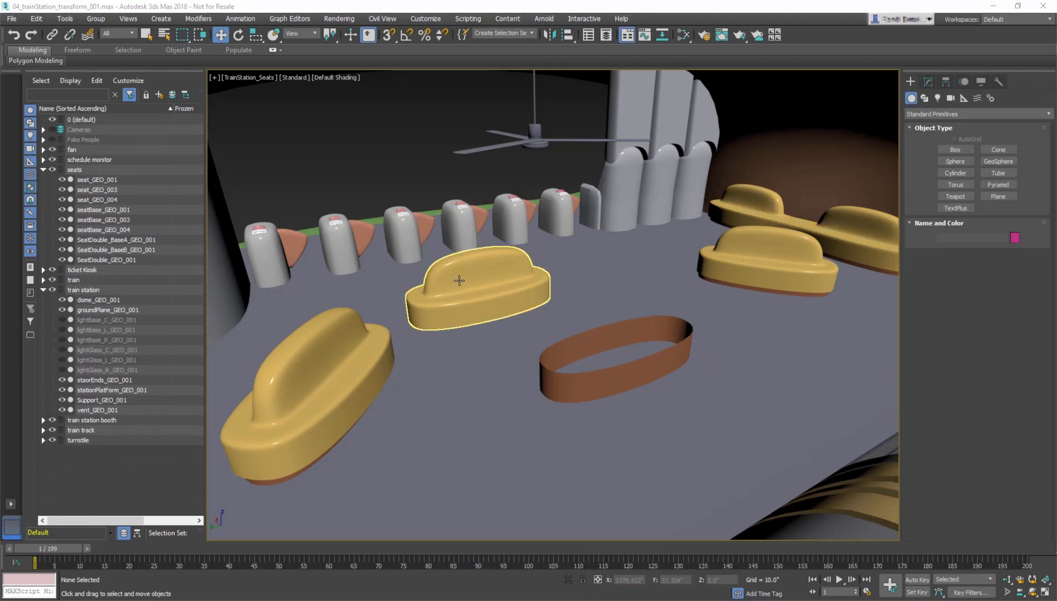
click(472, 283)
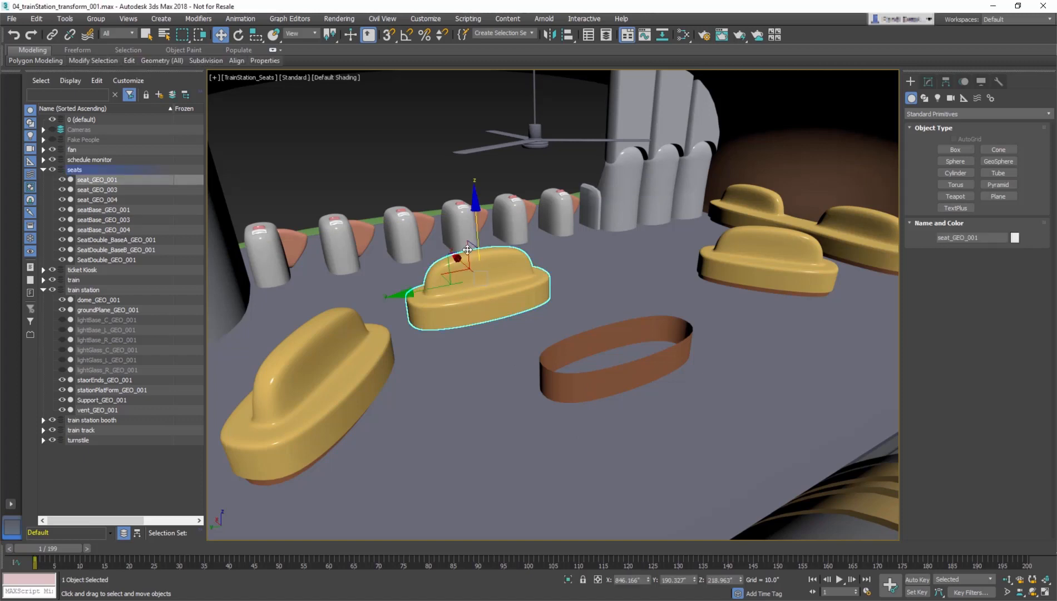
click(567, 34)
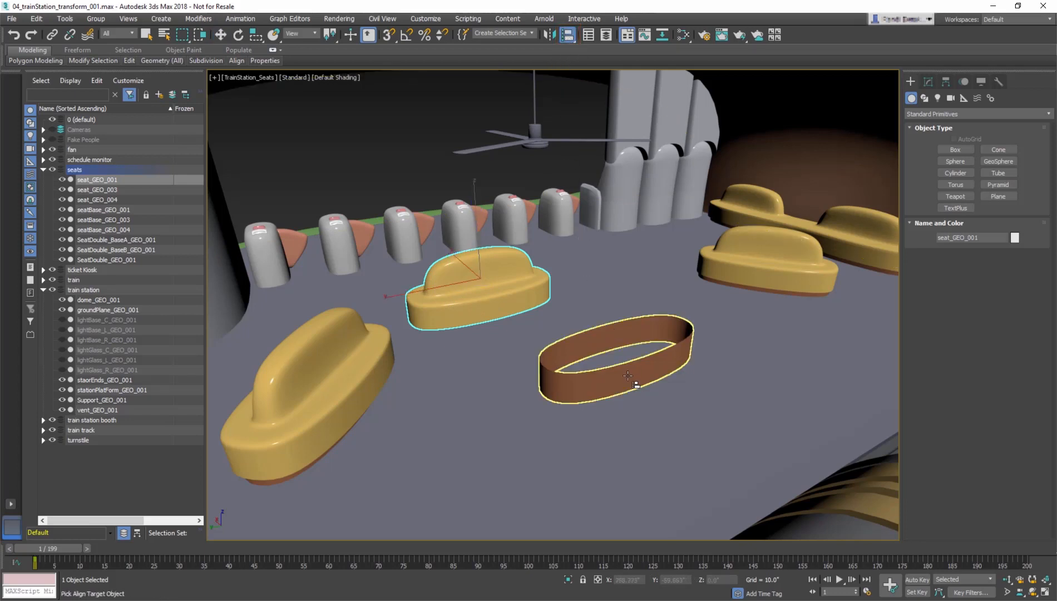
click(627, 376)
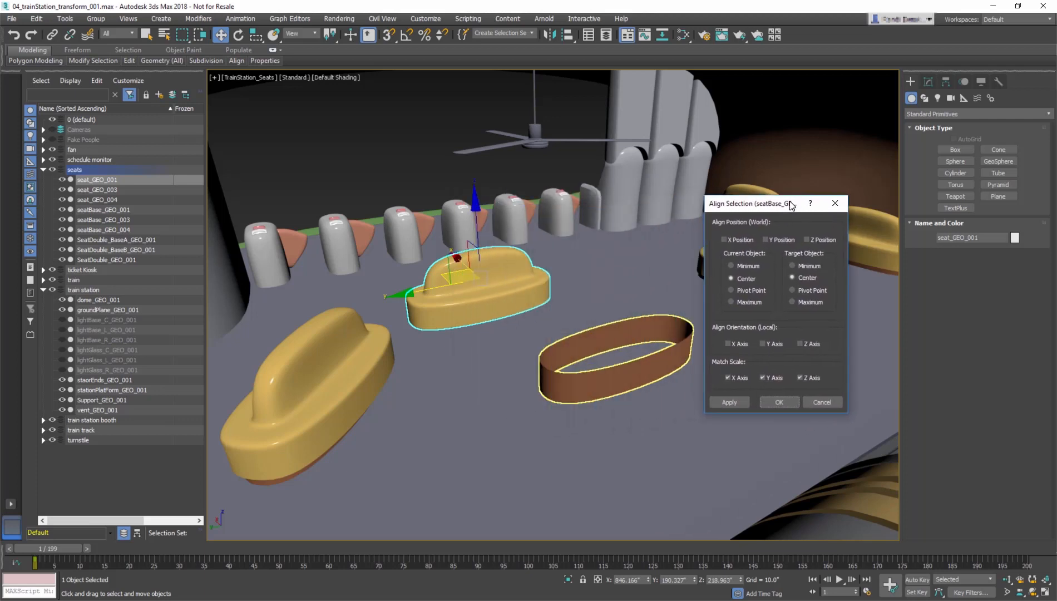
- Align seat_GEO_001 to its base by pivot points on X and Y Position and apply
click(724, 239)
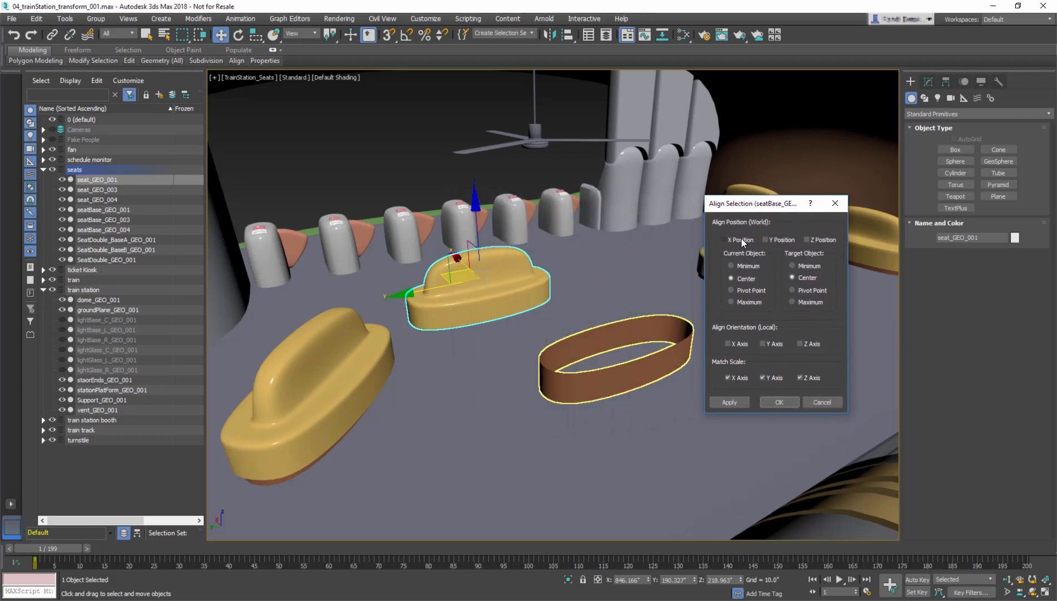
click(726, 239)
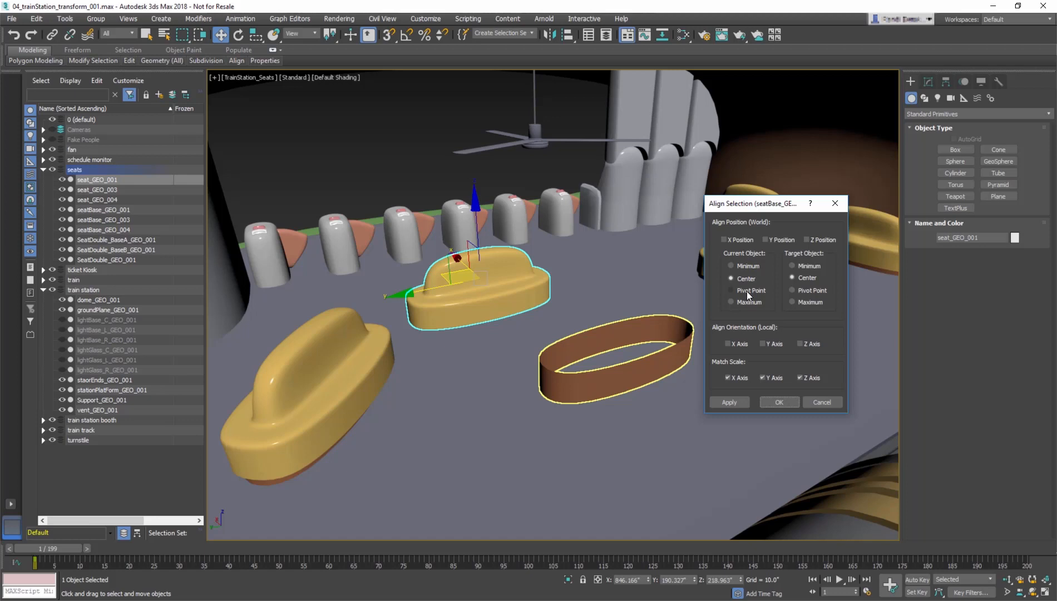
click(792, 291)
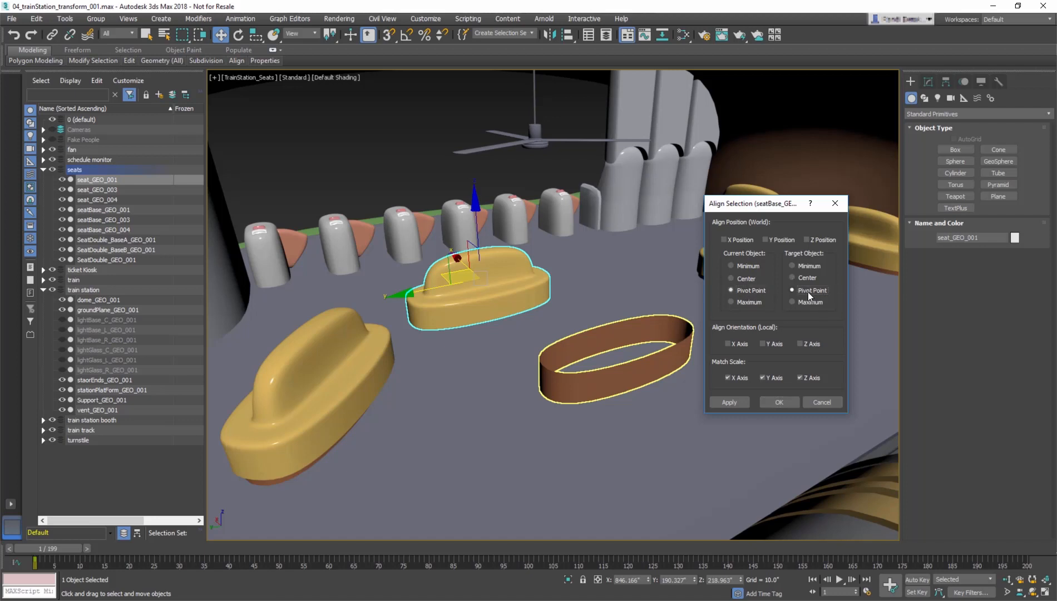
click(727, 239)
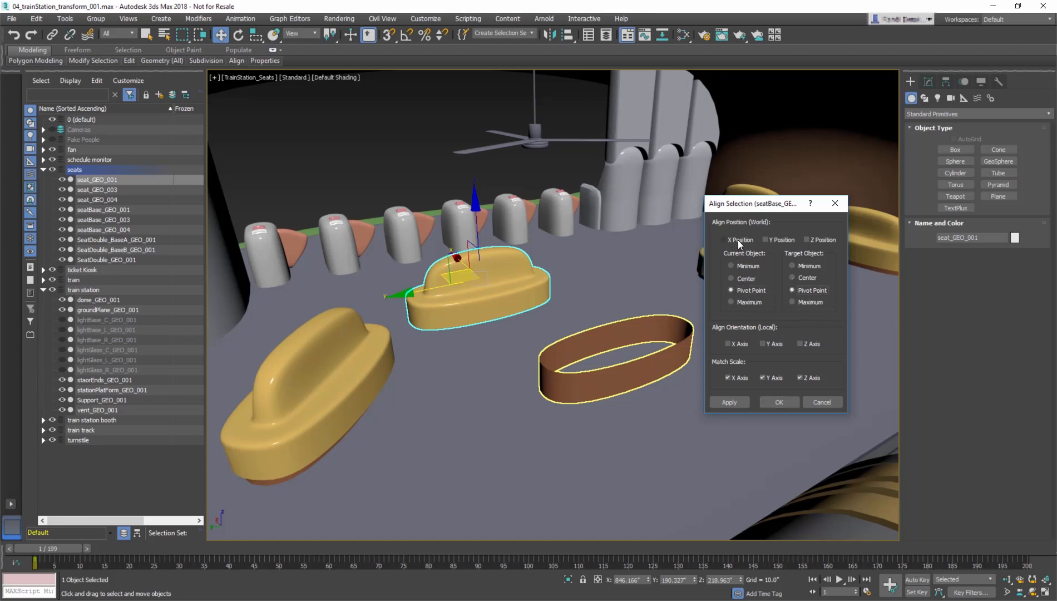
click(766, 239)
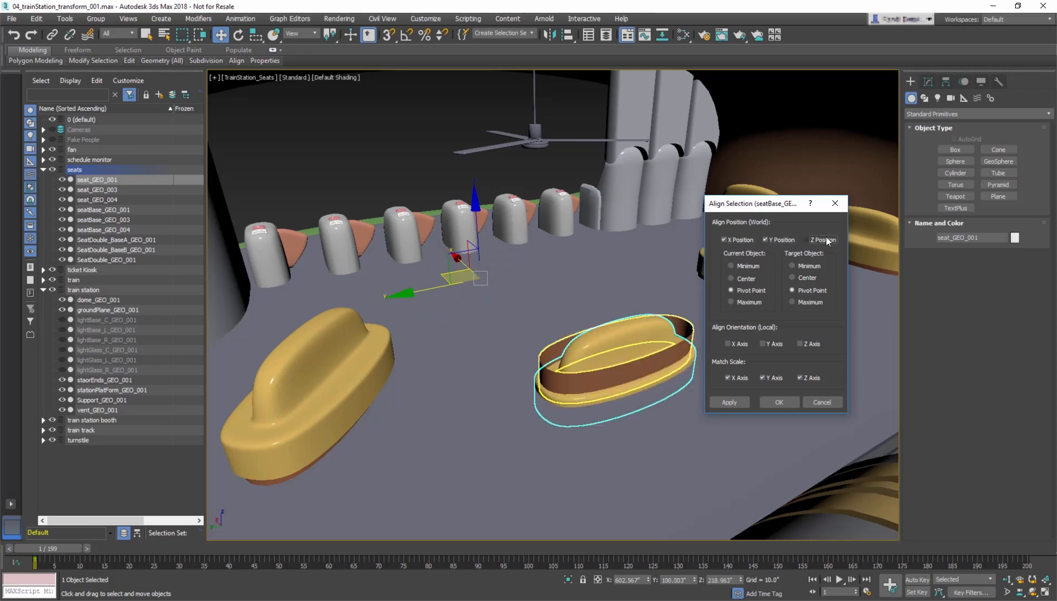
click(729, 402)
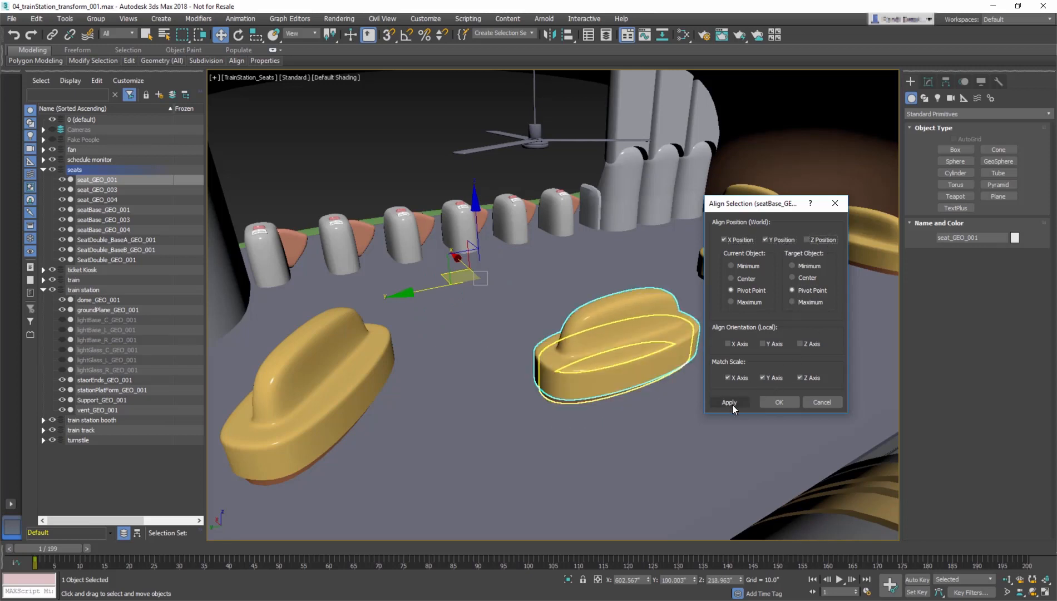